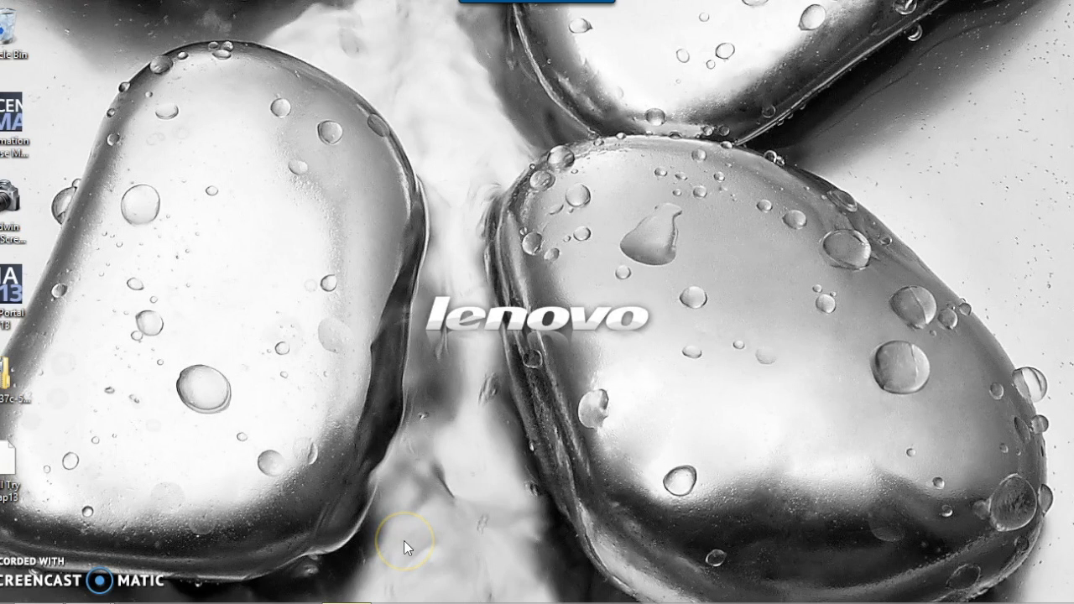
pyautogui.moveTo(175, 332)
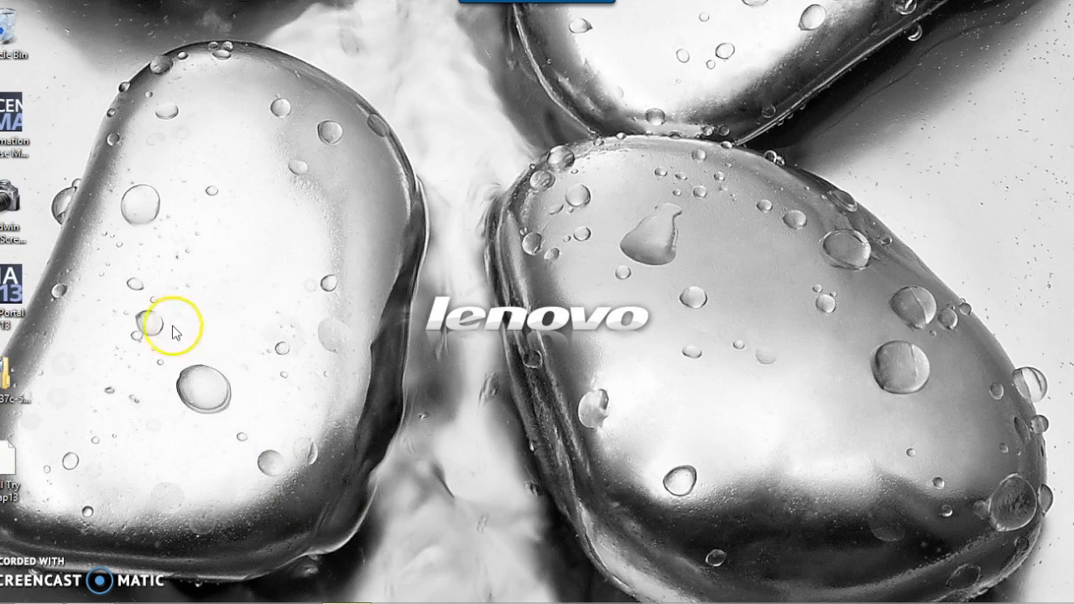
# Launch TIA Portal from its desktop icon and wait for the Portal view Start page.
pyautogui.doubleClick(10, 285)
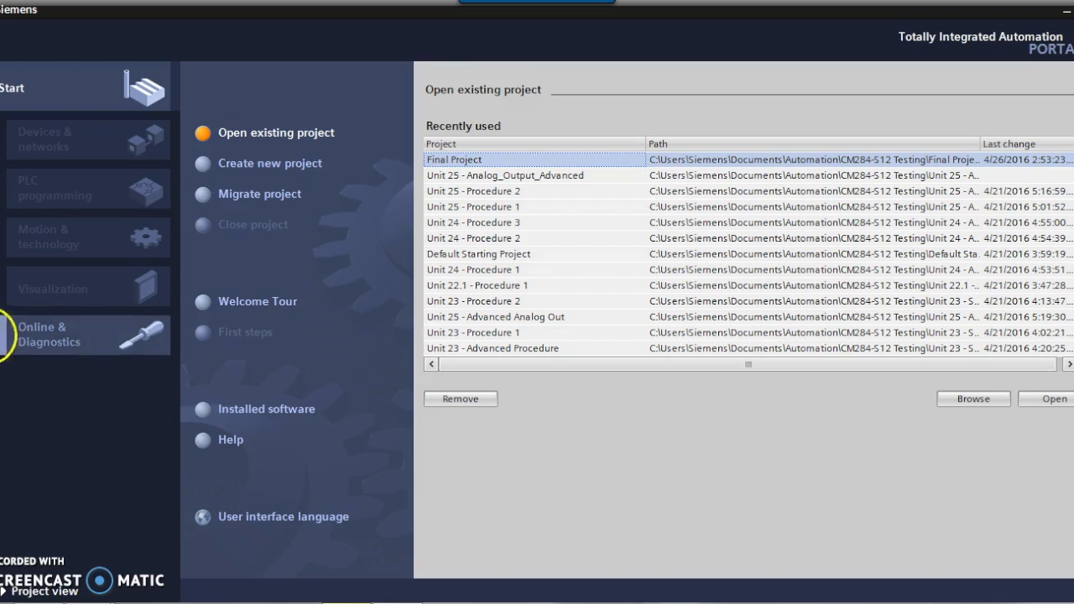
pyautogui.moveTo(296, 168)
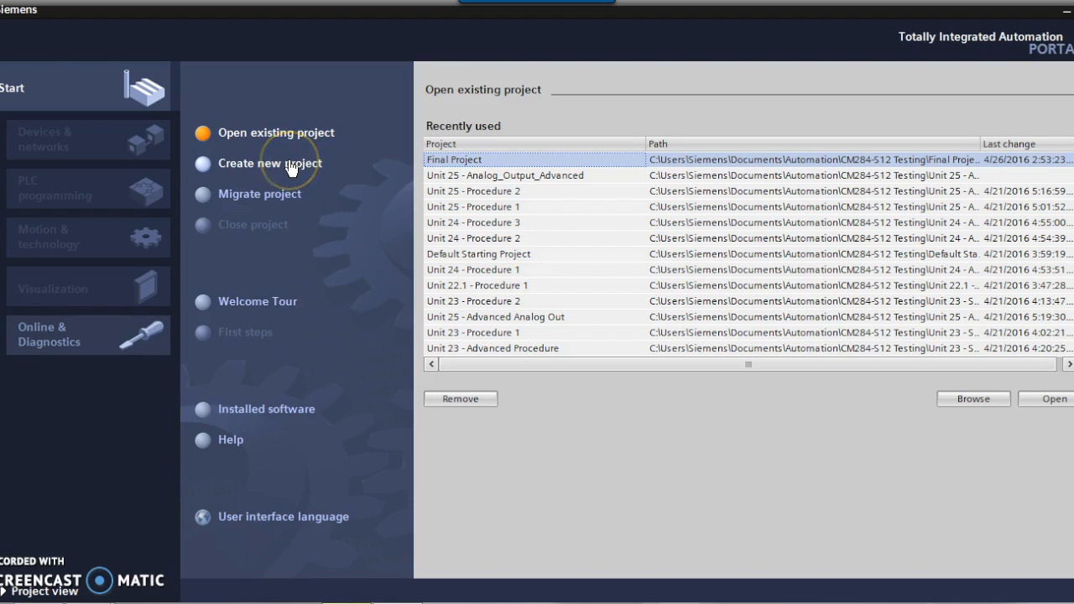
# Name a new project 'Unit X - Procedure 1' and browse to the CM284-S12 folder.
pyautogui.click(269, 163)
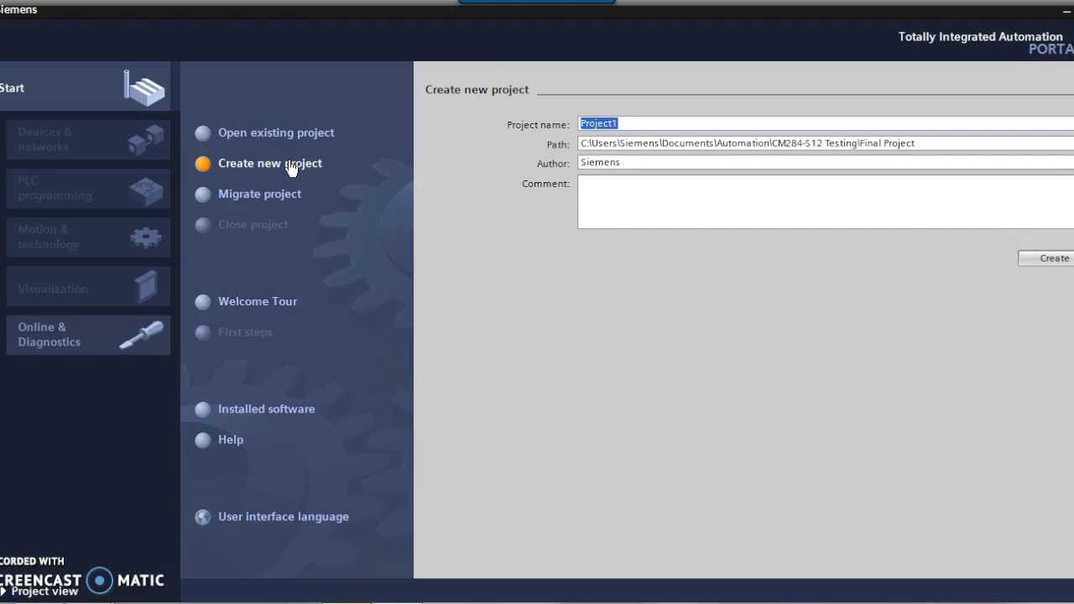
pyautogui.write('UN')
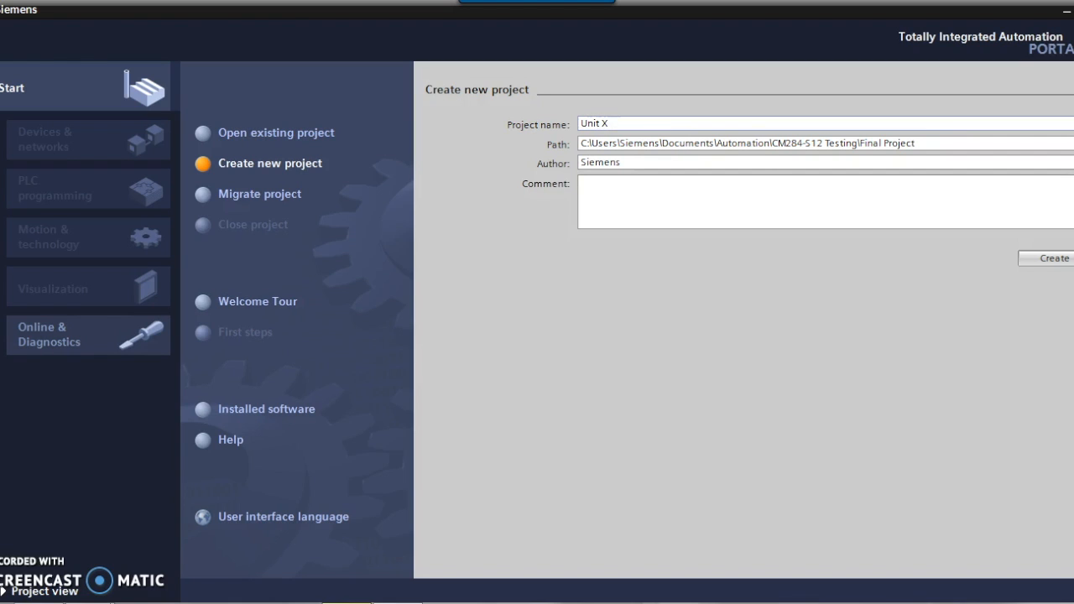
pyautogui.write('- Procedure 1')
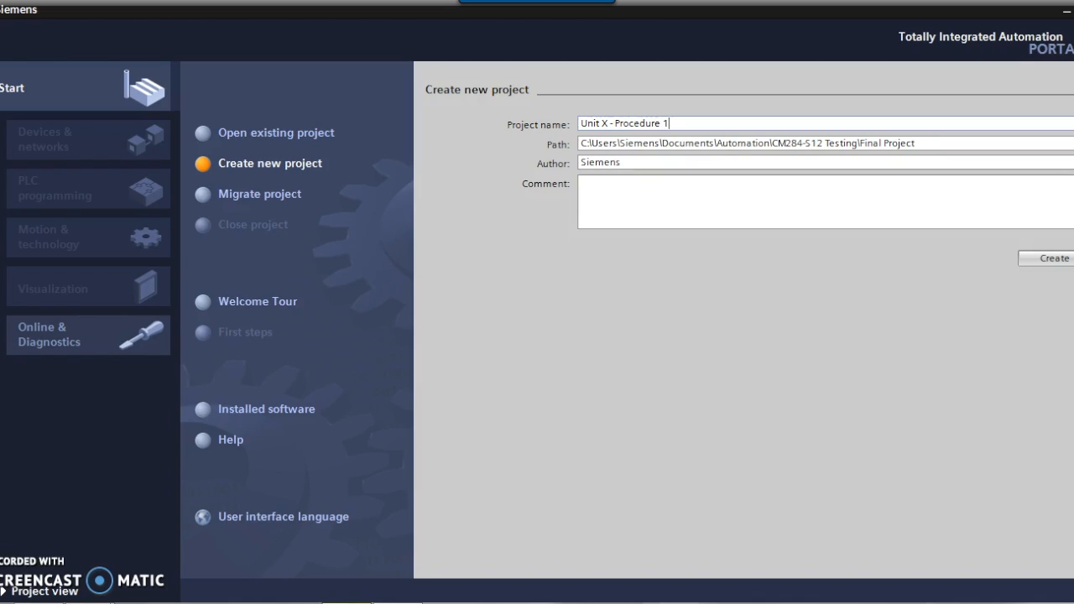
pyautogui.moveTo(1040, 183)
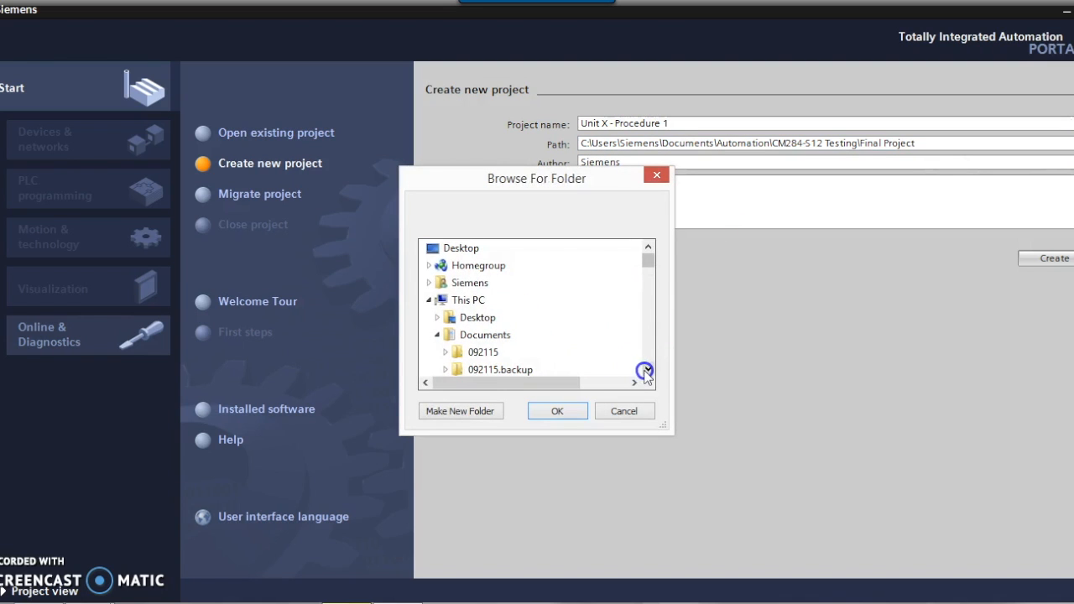
pyautogui.scroll(-3)
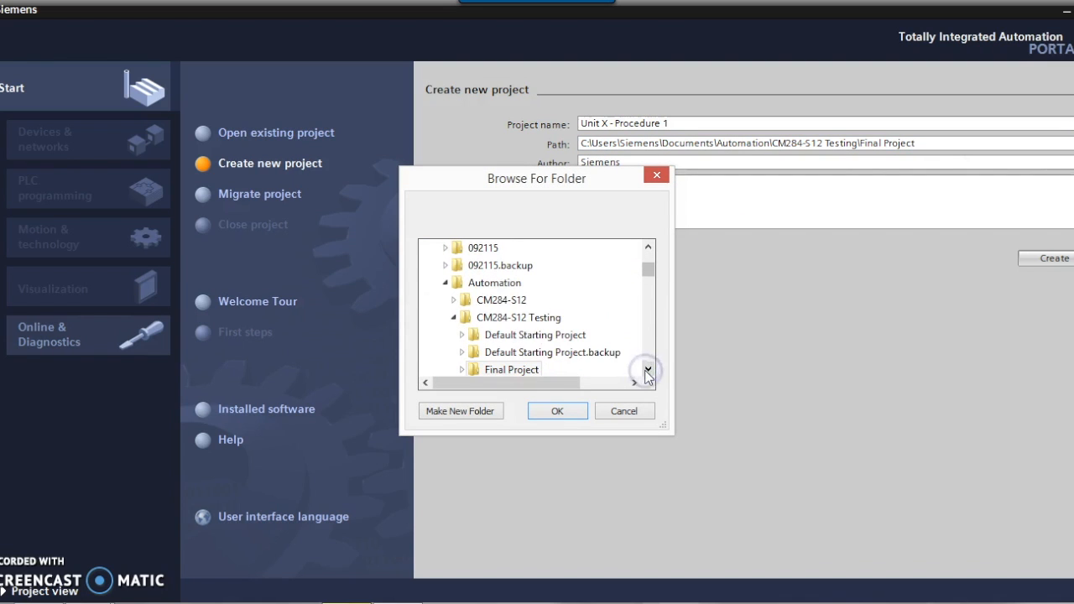
pyautogui.moveTo(506, 303)
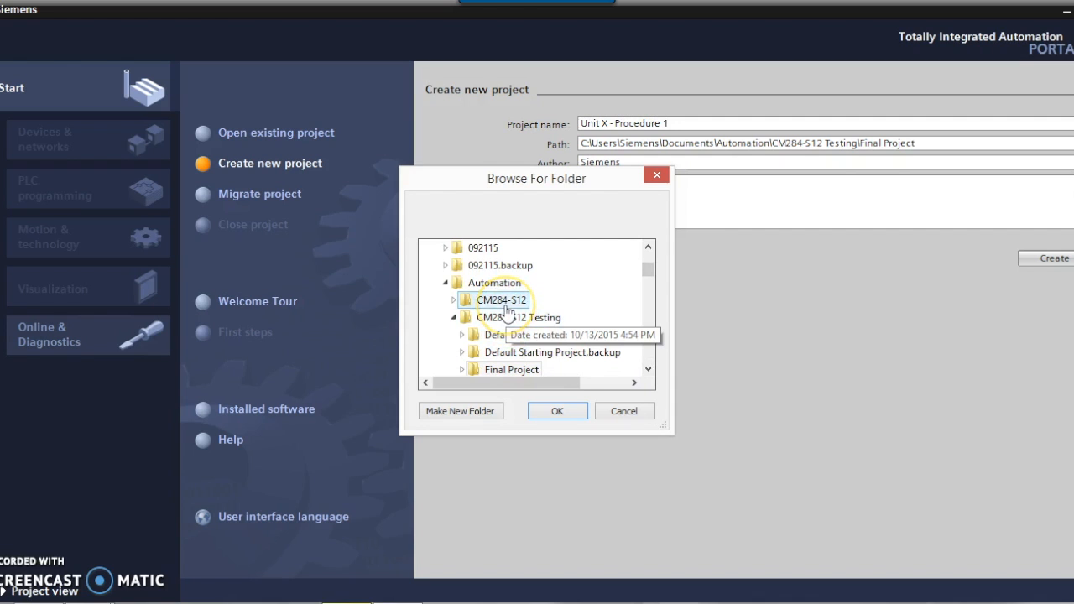
pyautogui.click(498, 300)
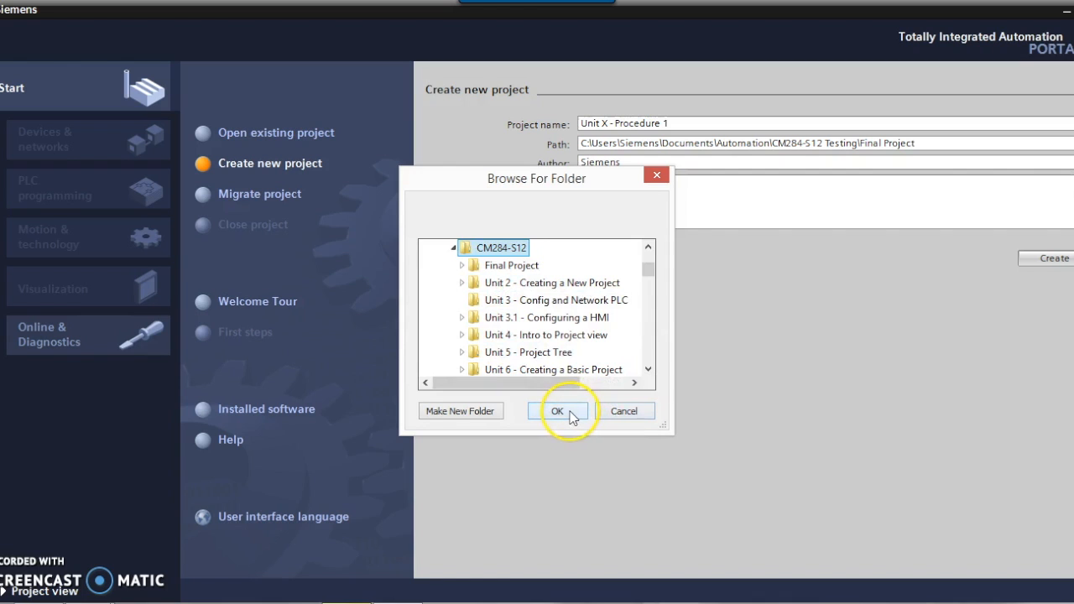
# Confirm CM284-S12 as the project path and change the Author to 'Teacher'.
pyautogui.click(557, 412)
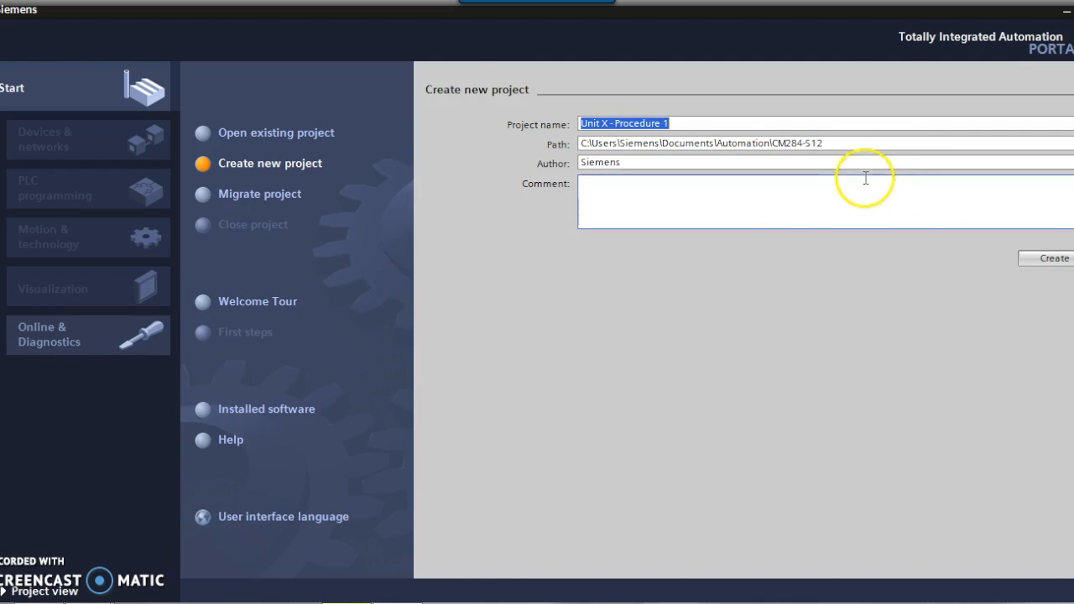
pyautogui.click(841, 142)
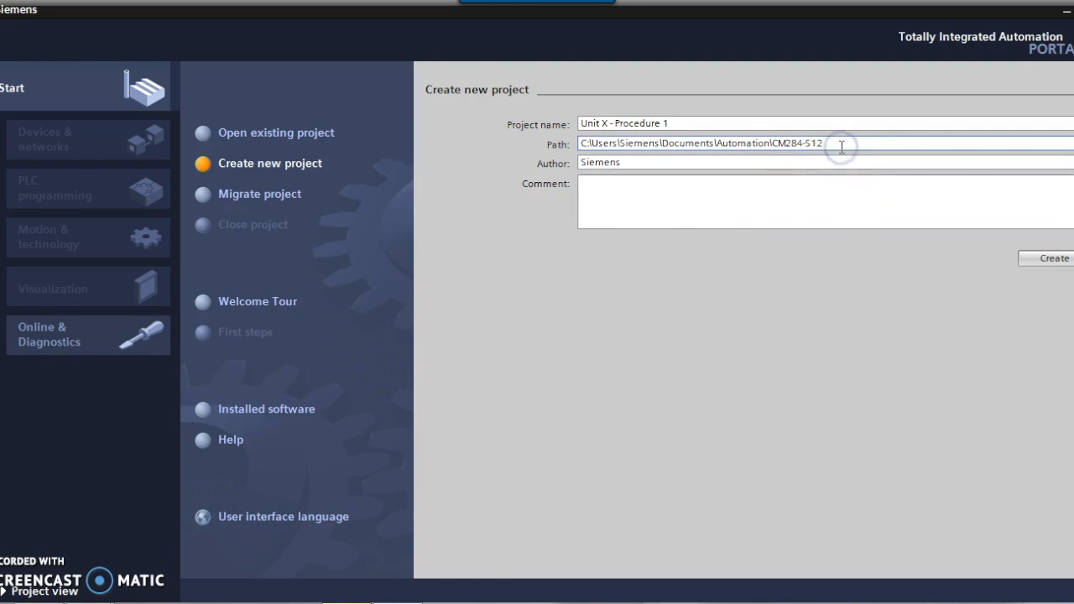
pyautogui.click(769, 162)
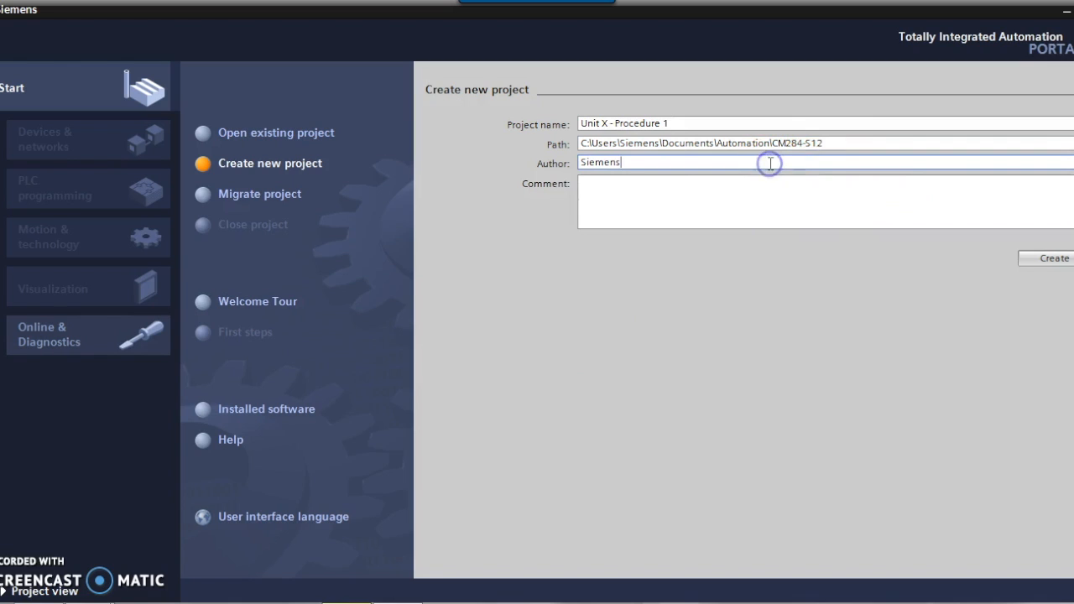
pyautogui.press('Backspace')
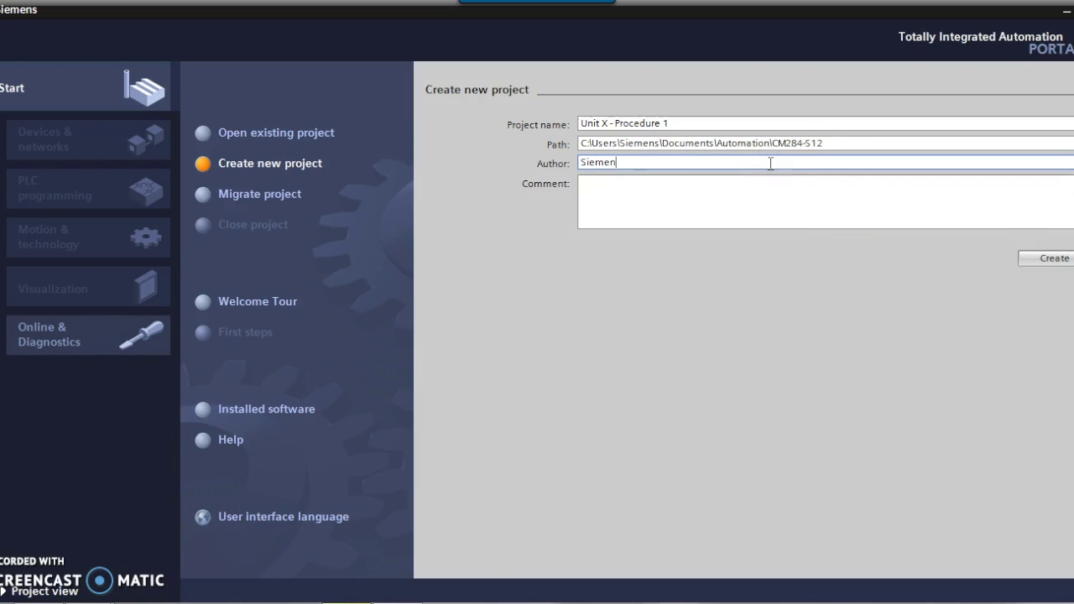
pyautogui.write('Tracher')
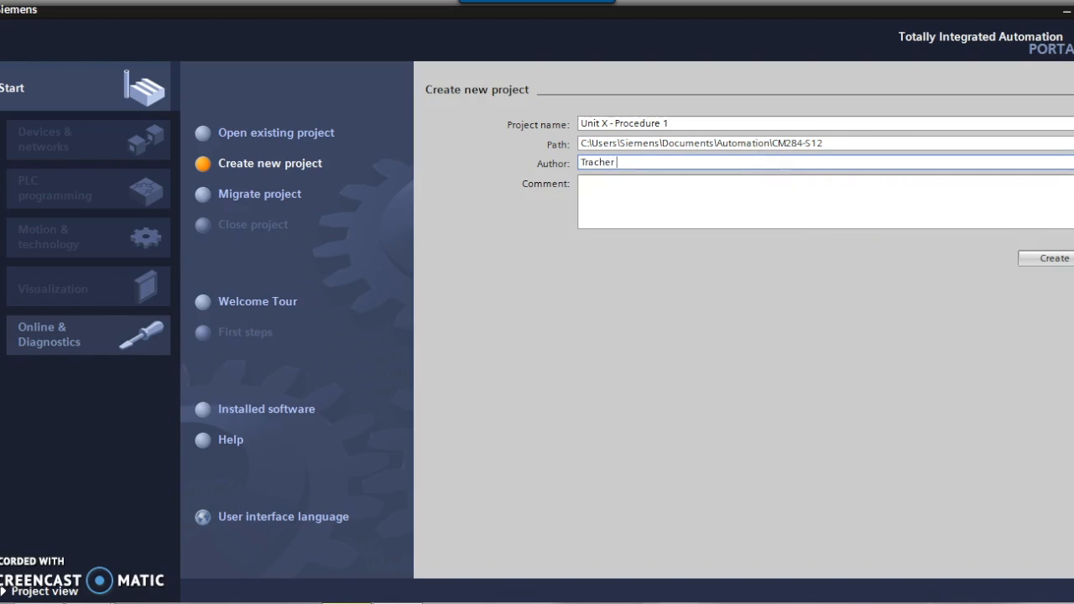
pyautogui.write('Teal')
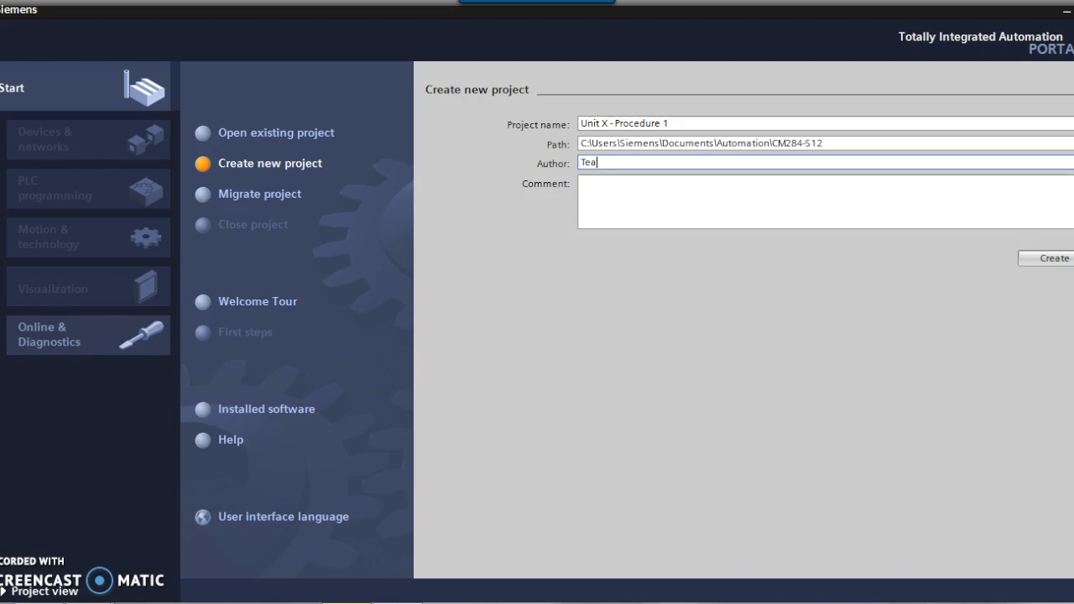
pyautogui.write('cher')
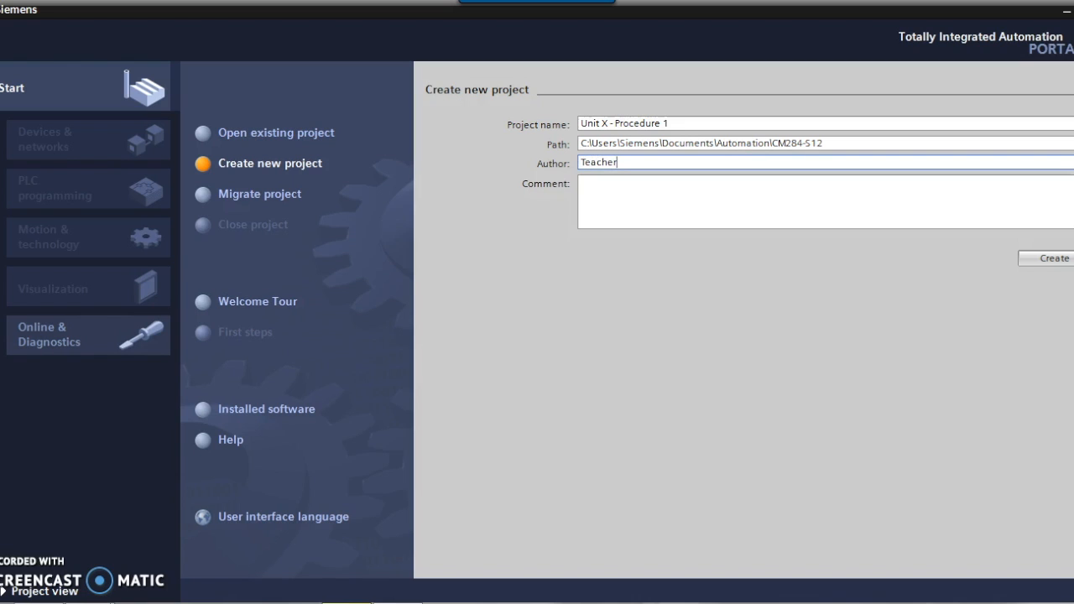
pyautogui.click(776, 187)
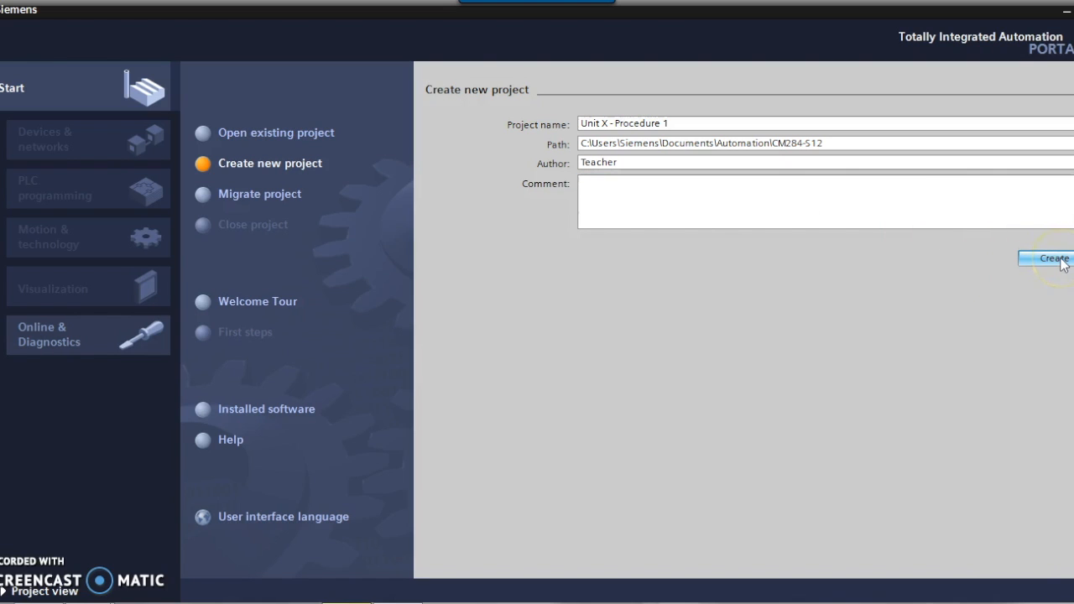
# Create the 'Unit X - Procedure 1' project and bring up its First steps page.
pyautogui.click(1050, 258)
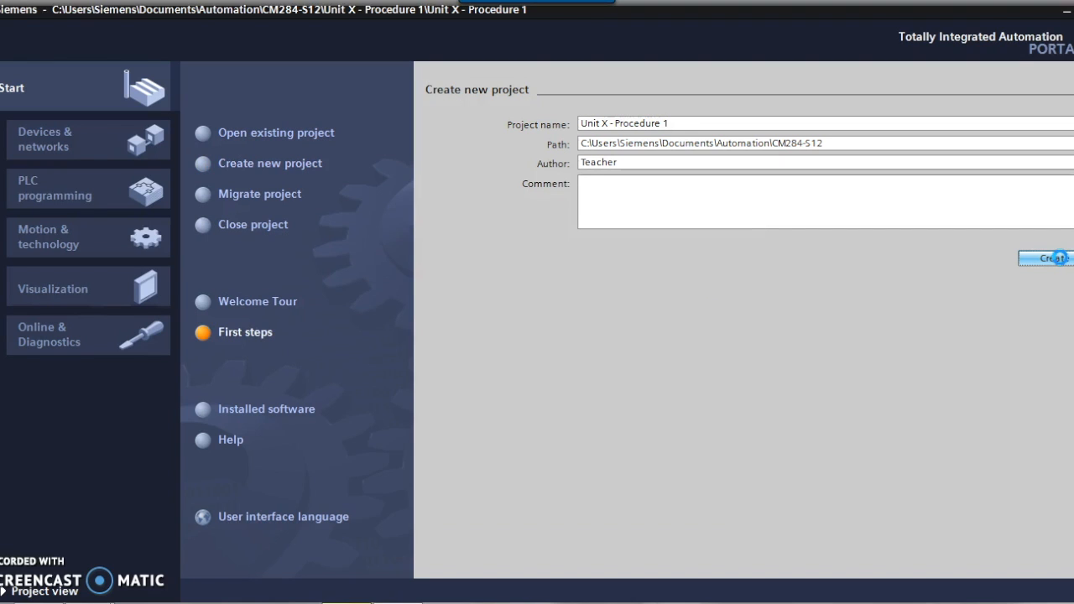
pyautogui.click(1067, 254)
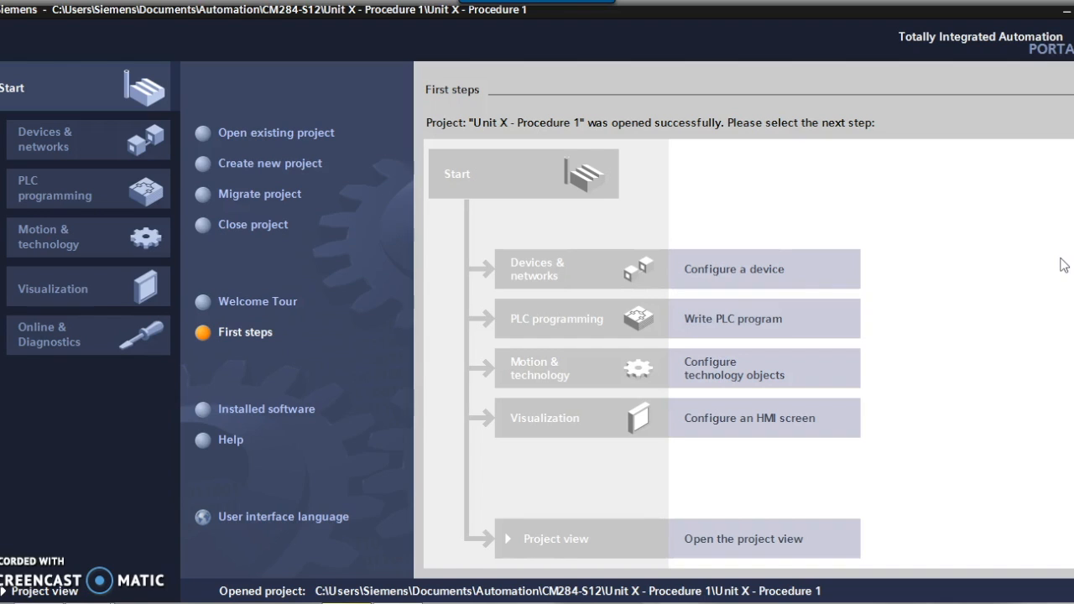
pyautogui.moveTo(743, 274)
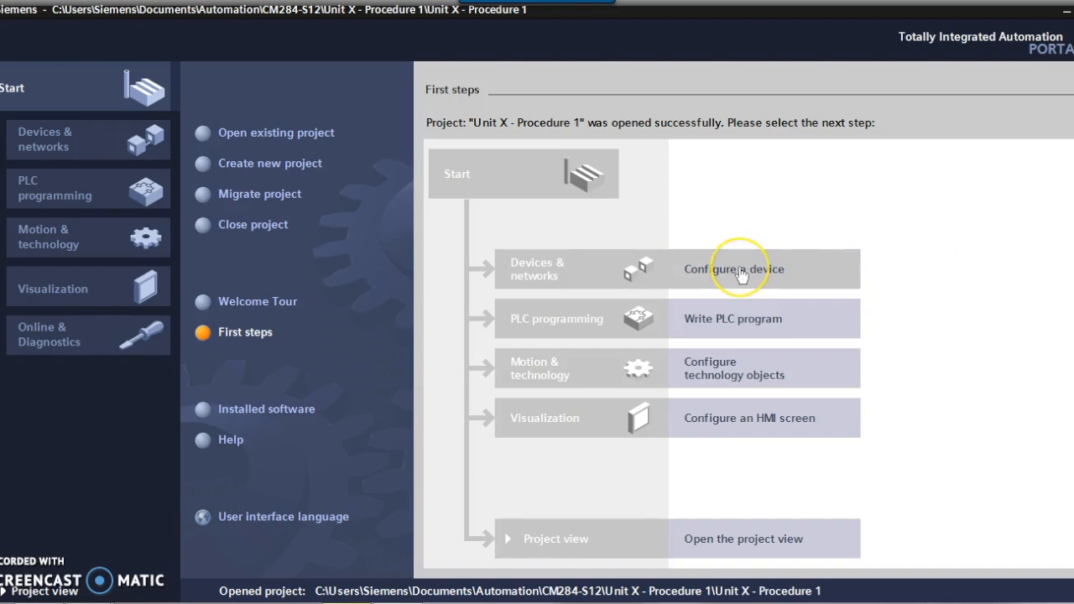
# Under Add new device > Controllers, expand SIMATIC S7-1200 > CPU to Unspecified CPU 1200 (6ES7 2XX-XXXX-XXXX).
pyautogui.click(734, 269)
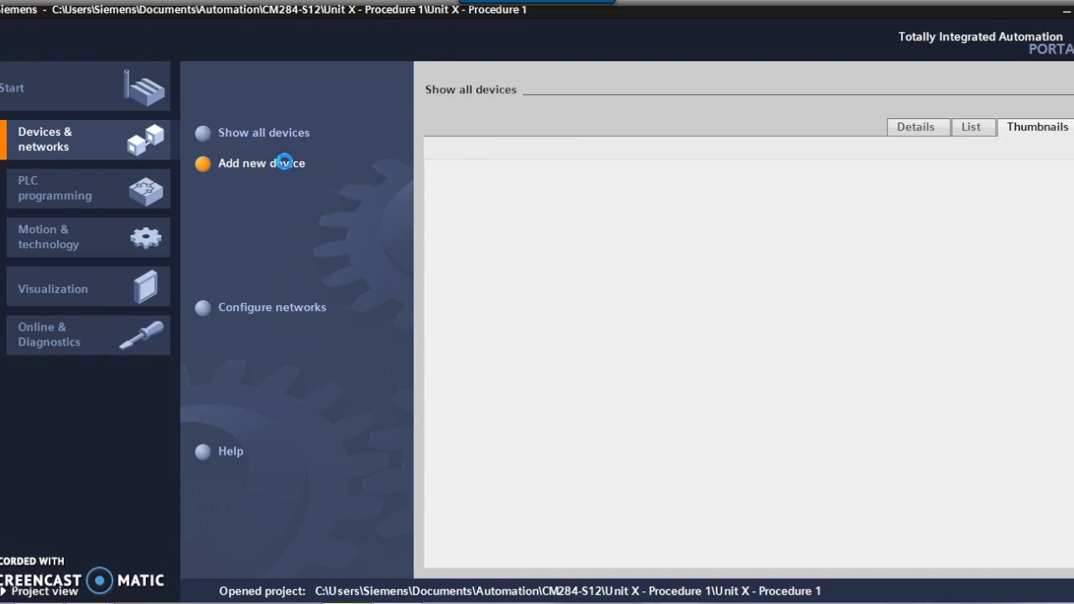
pyautogui.click(280, 163)
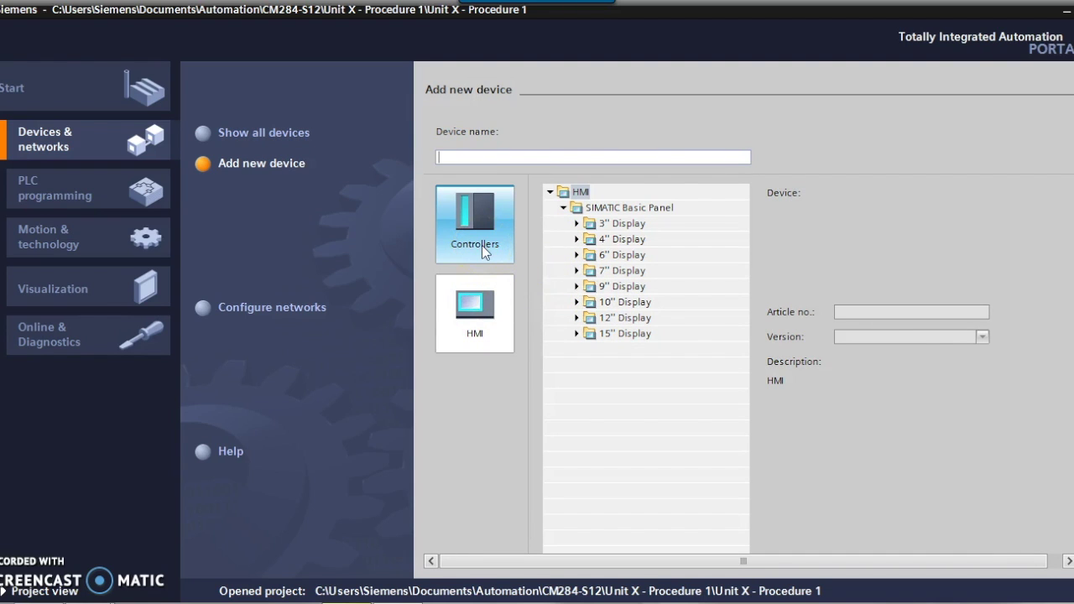
pyautogui.click(474, 223)
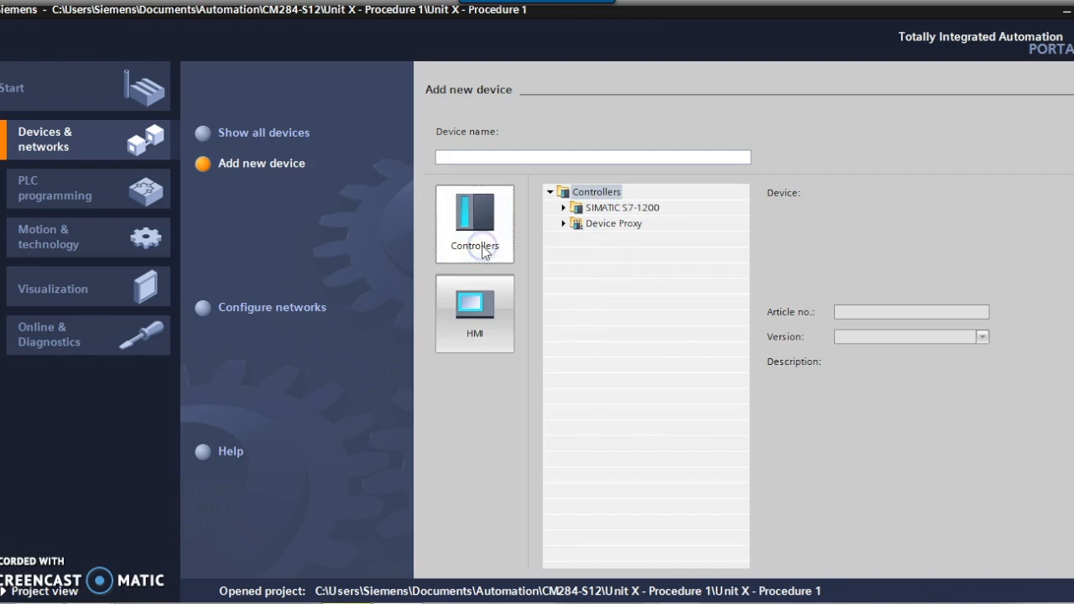
pyautogui.moveTo(569, 245)
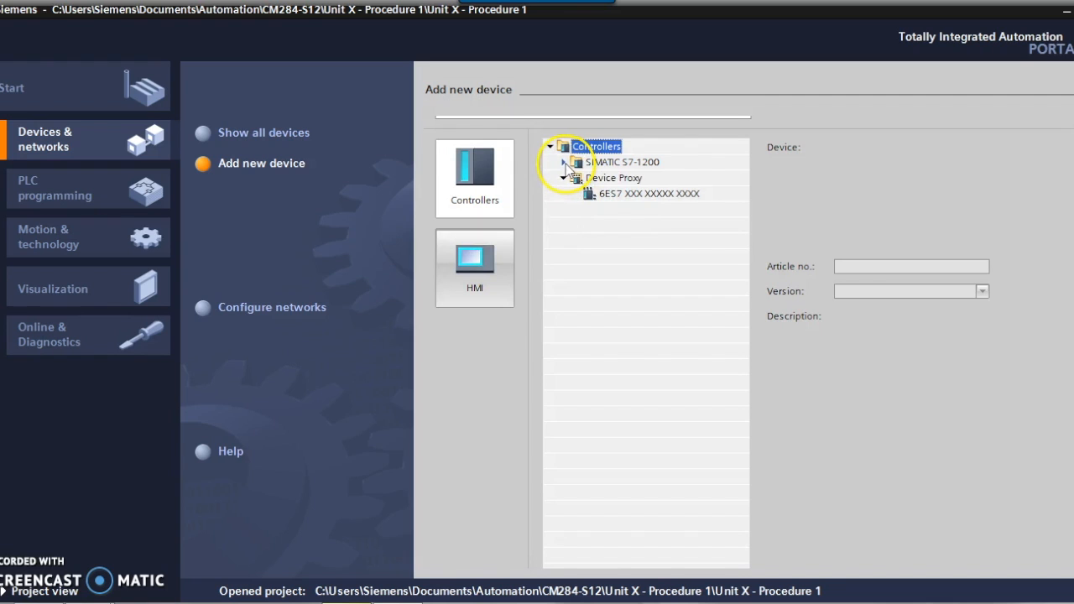
pyautogui.click(564, 162)
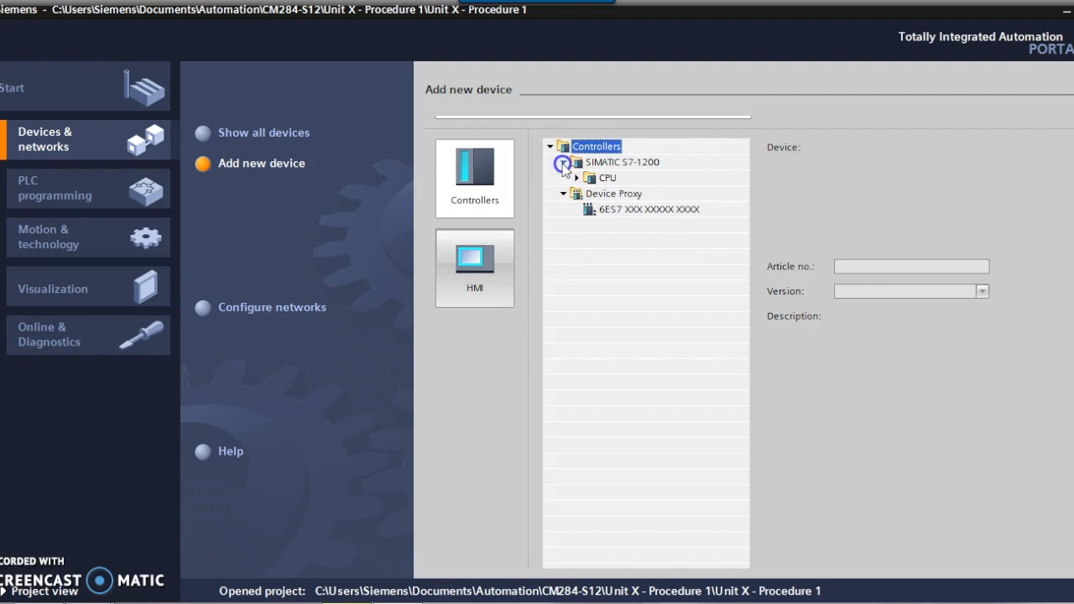
pyautogui.click(580, 177)
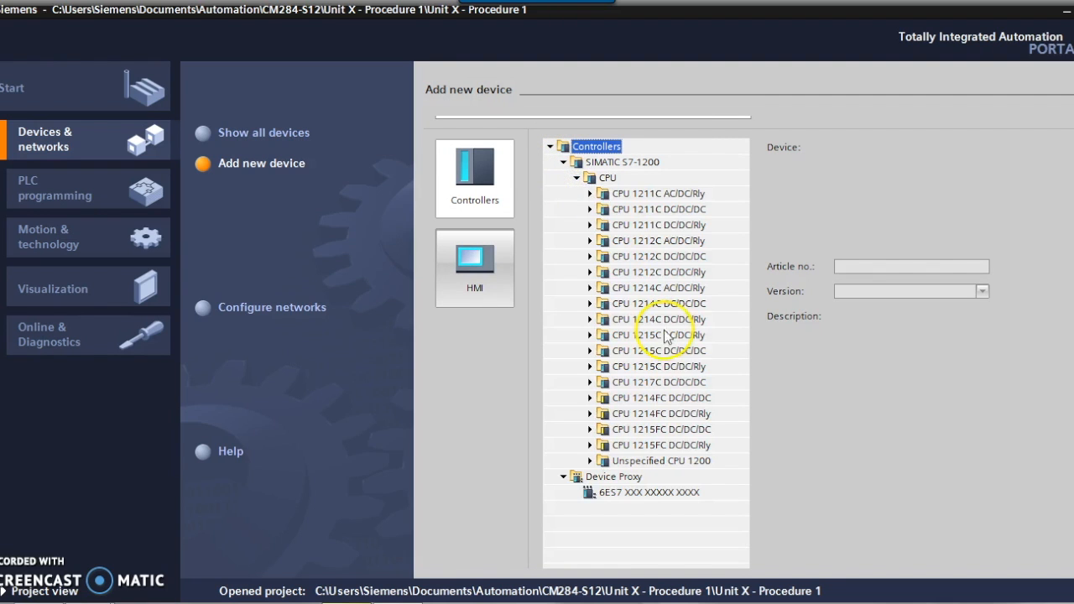
pyautogui.click(591, 461)
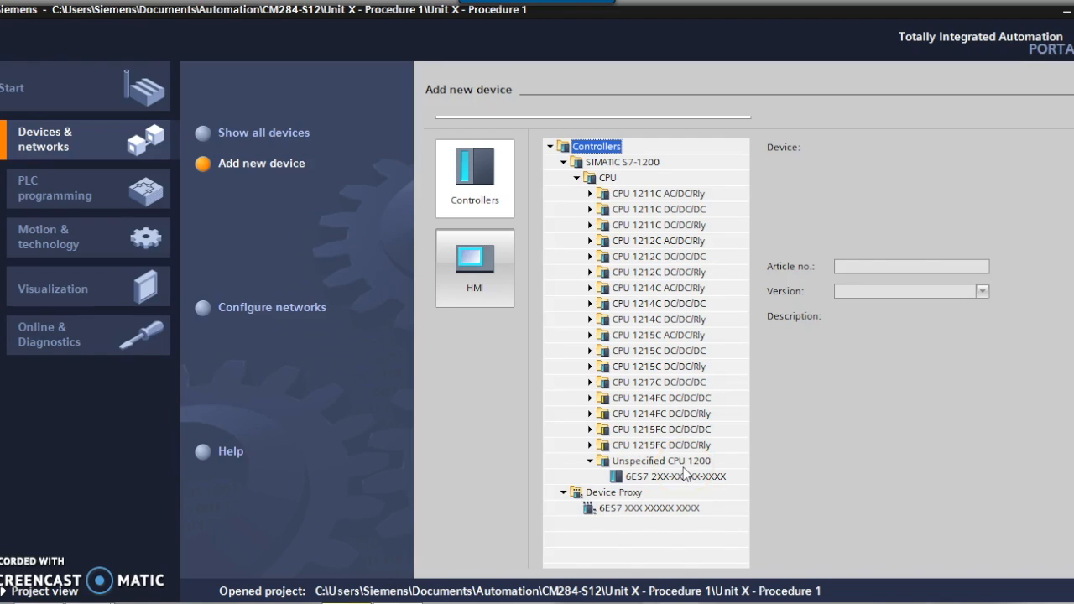
pyautogui.click(657, 477)
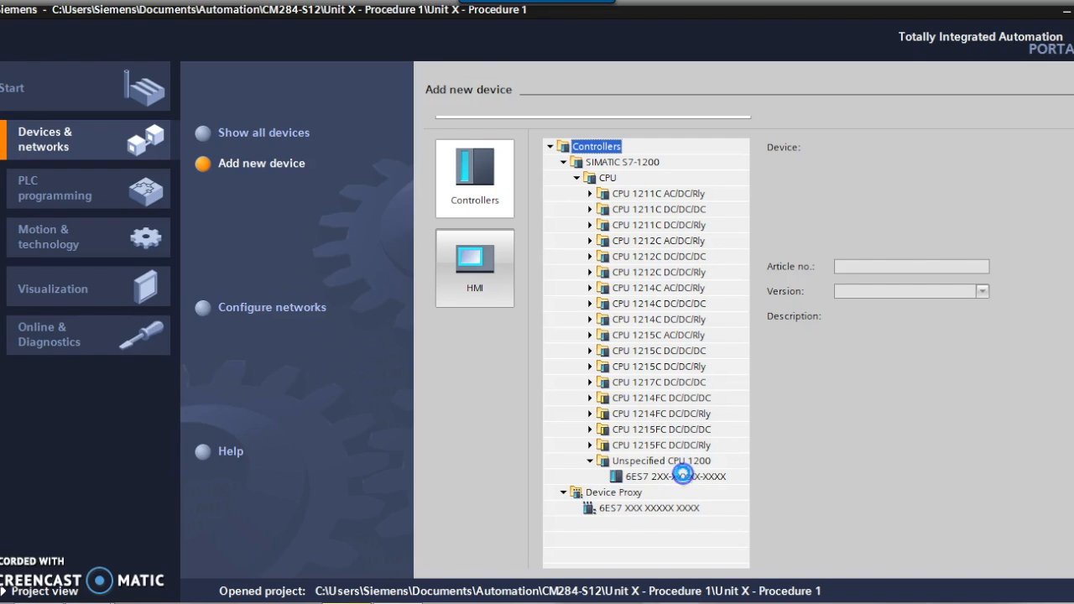
# Add the unspecified CPU 1200 as PLC_1 and open it in Device view.
pyautogui.click(676, 476)
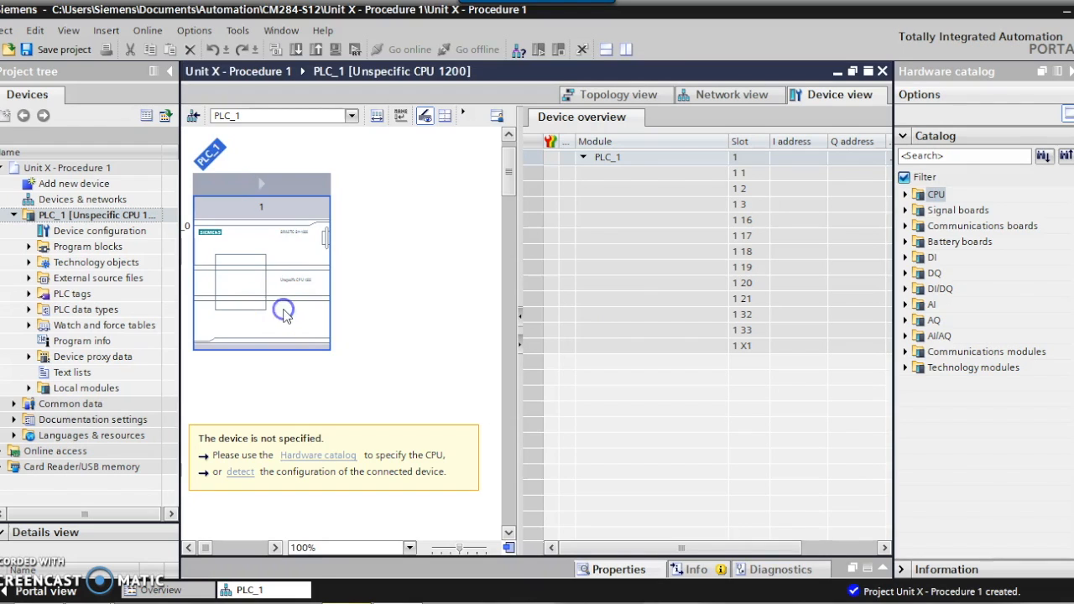
pyautogui.moveTo(240, 472)
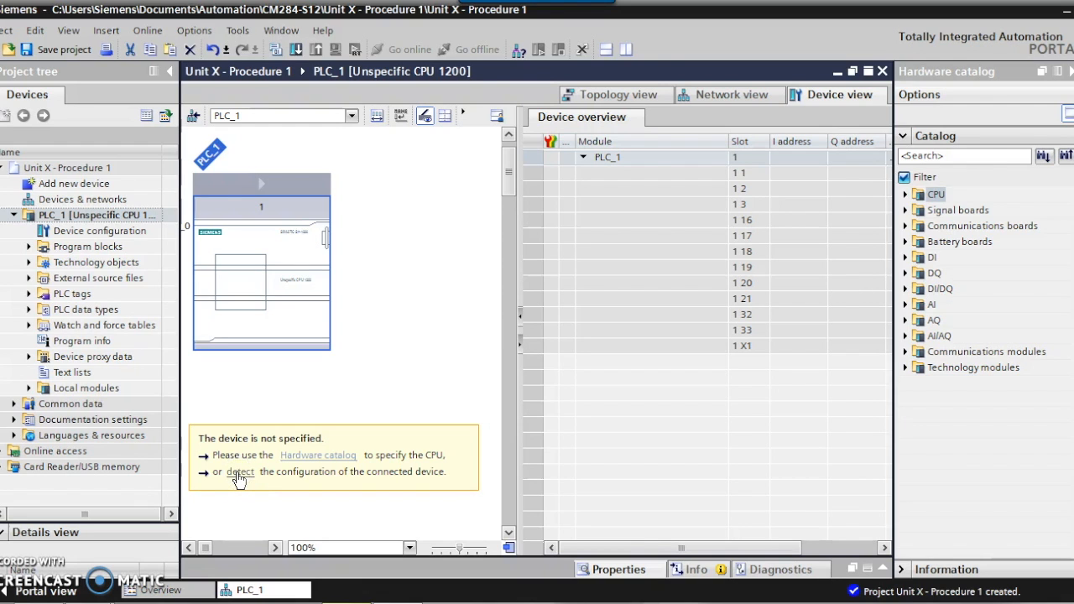
# Open Hardware detection for PLC_1 from the 'device is not specified' notice.
pyautogui.click(240, 472)
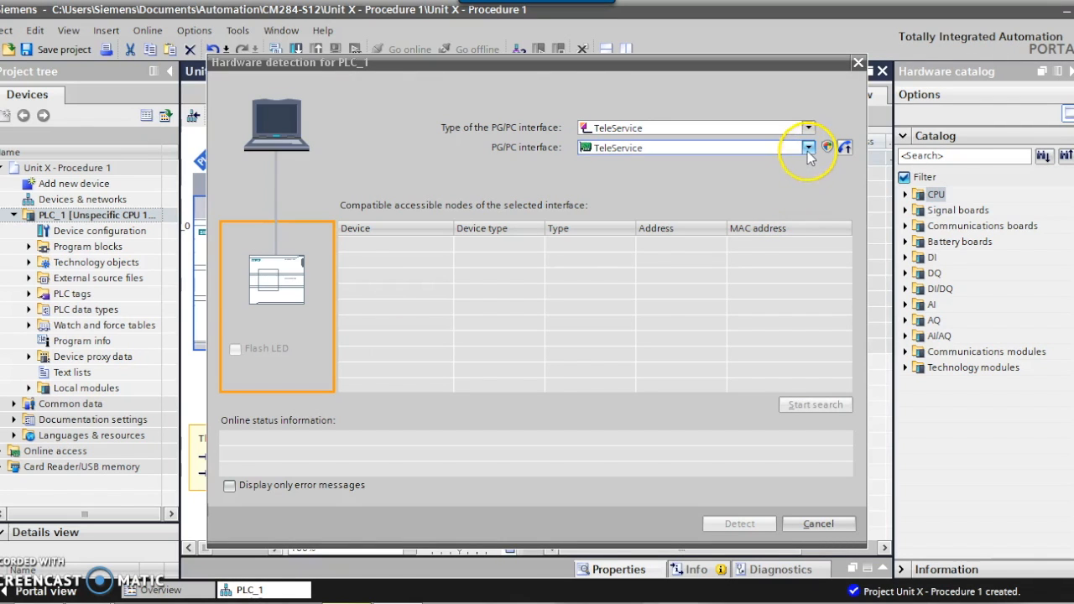
# Search for accessible devices over PN/IE using the USB to Ethernet Adapter.
pyautogui.click(808, 147)
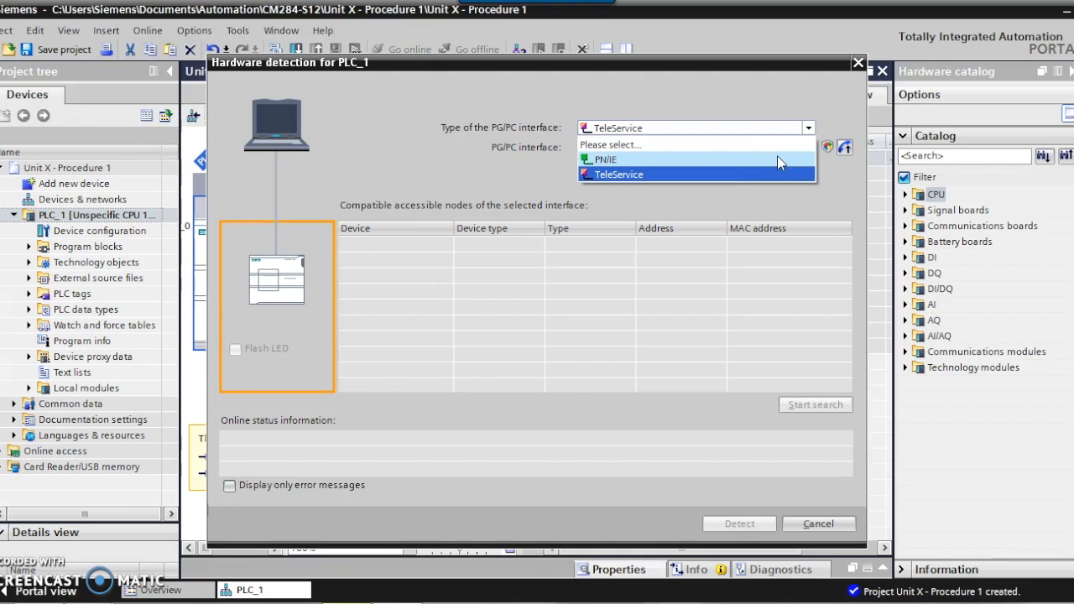
pyautogui.click(604, 159)
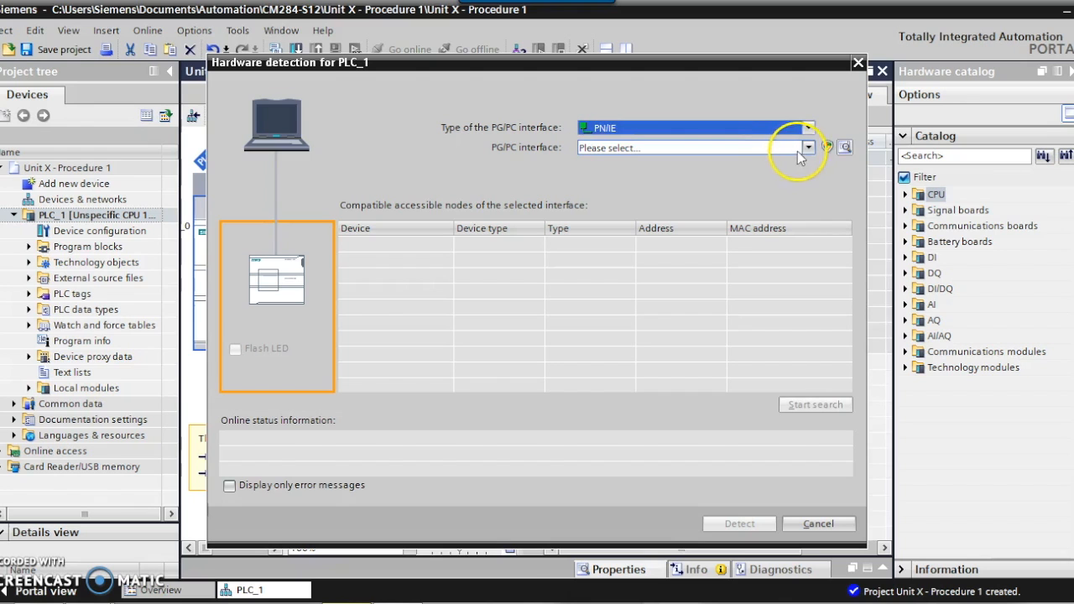
pyautogui.rightClick(697, 147)
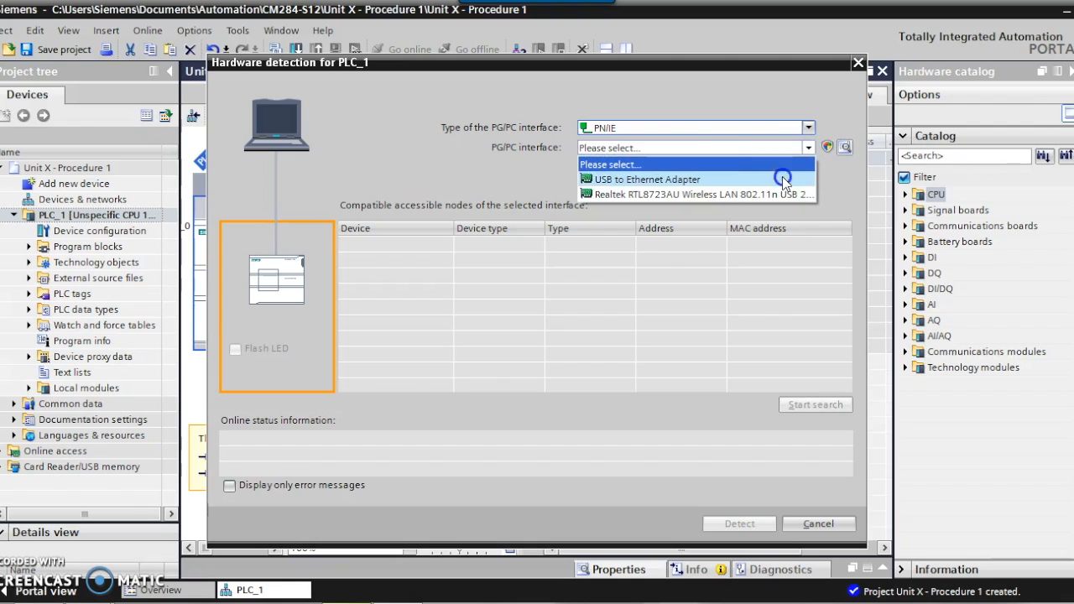
pyautogui.click(648, 179)
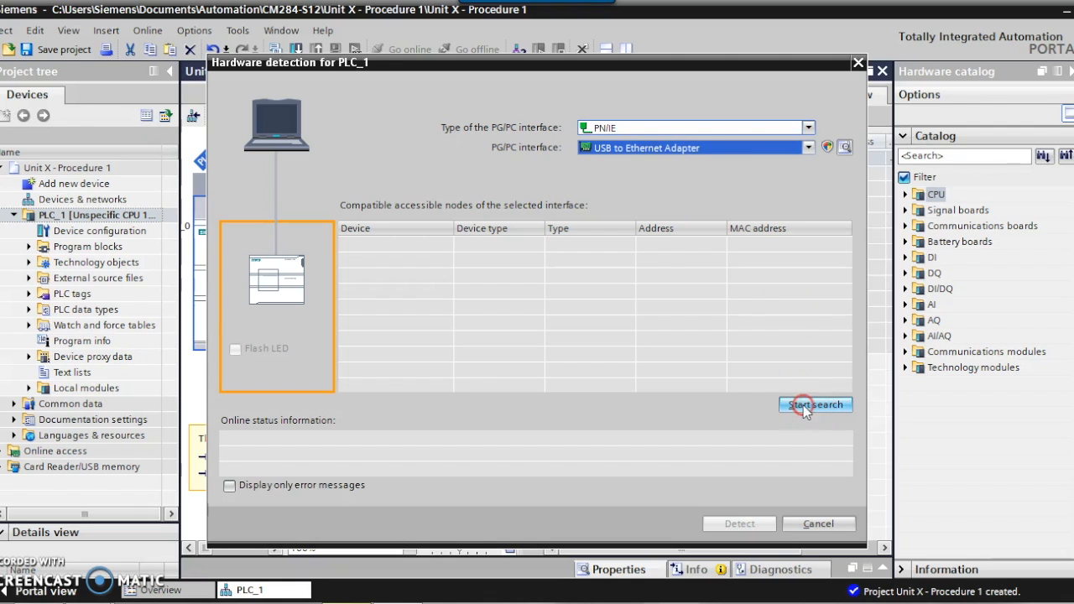
pyautogui.click(815, 405)
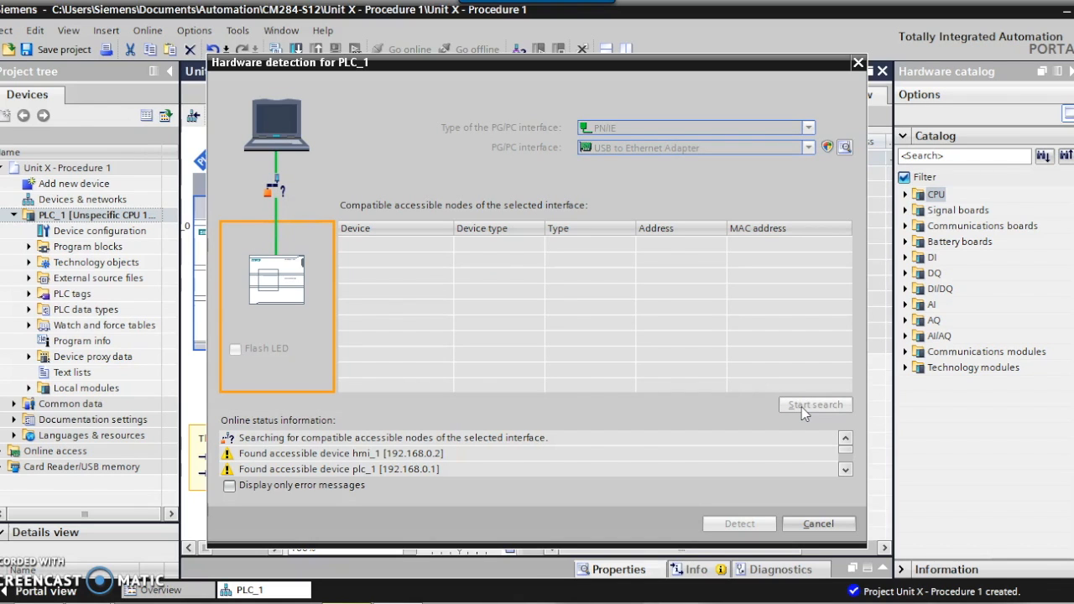
# Finish the scan so plc_1 (S7-1200, PN/IE, 192.168.0.1) appears as a compatible node.
pyautogui.click(816, 405)
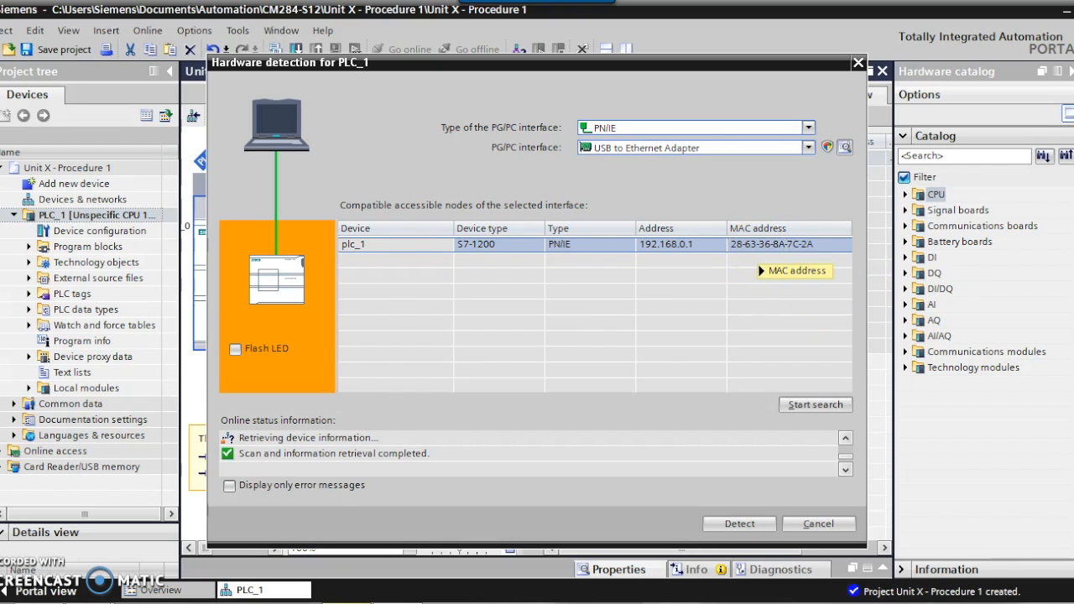
pyautogui.moveTo(791, 270)
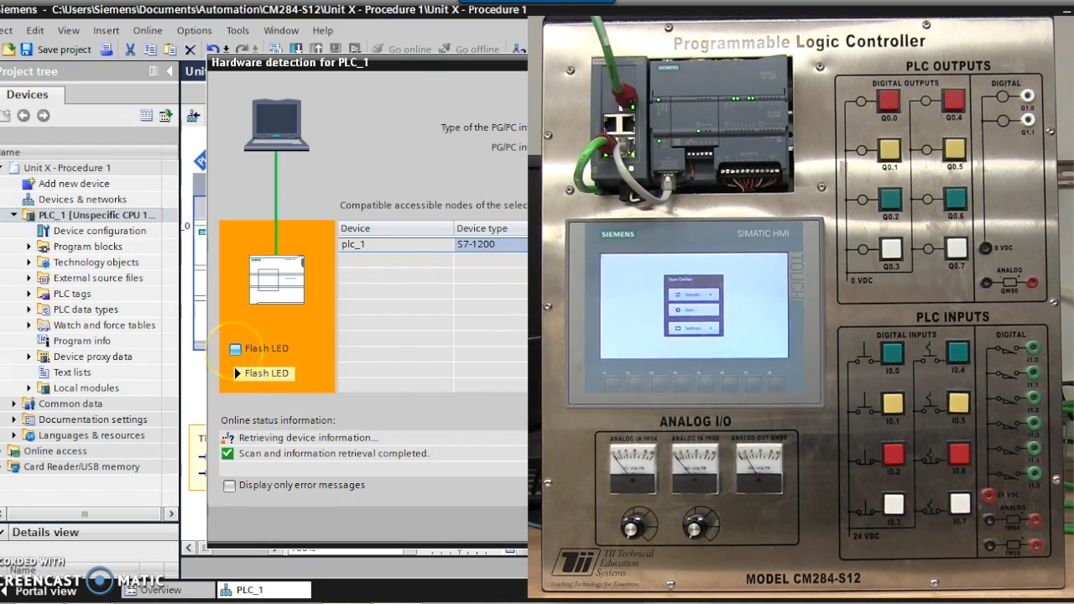
pyautogui.click(235, 350)
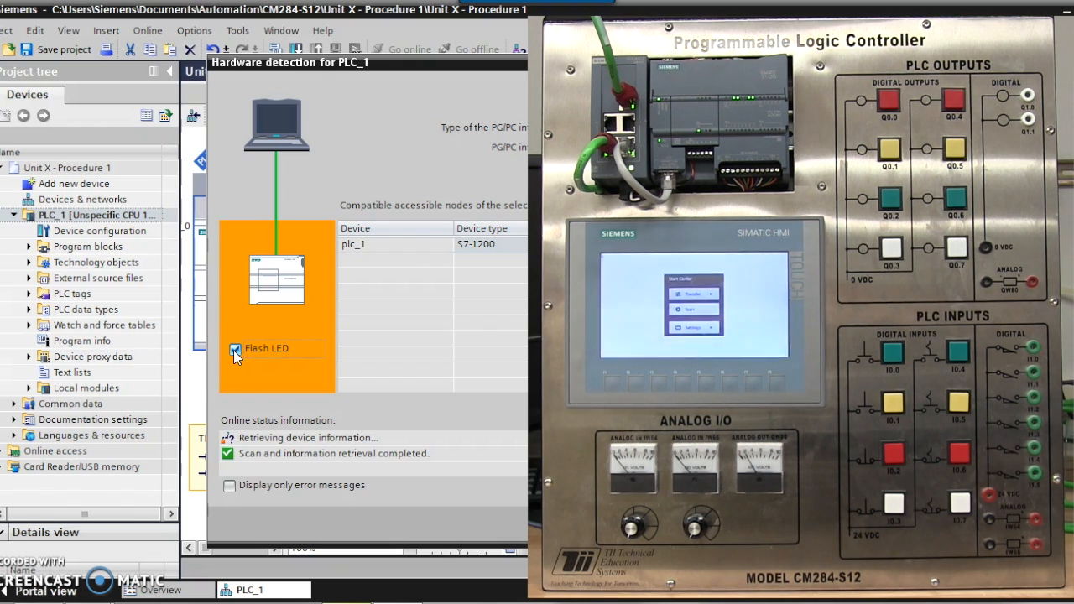
pyautogui.click(234, 349)
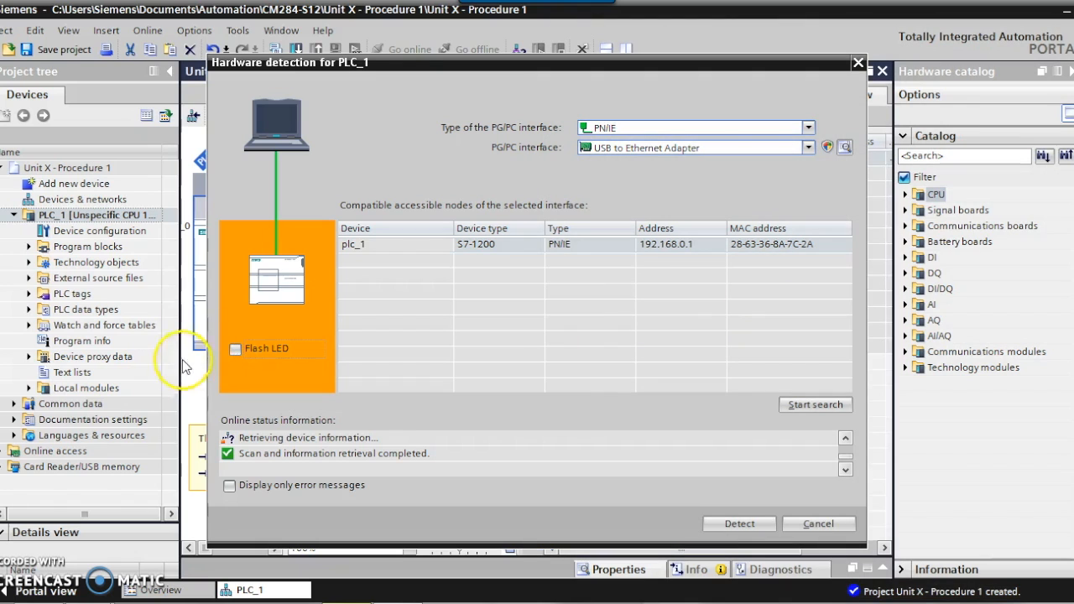
# Detect plc_1, accepting the added IP 192.168.0.241, making PLC_1 a CPU 1214C AC/DC/Rly.
pyautogui.click(739, 524)
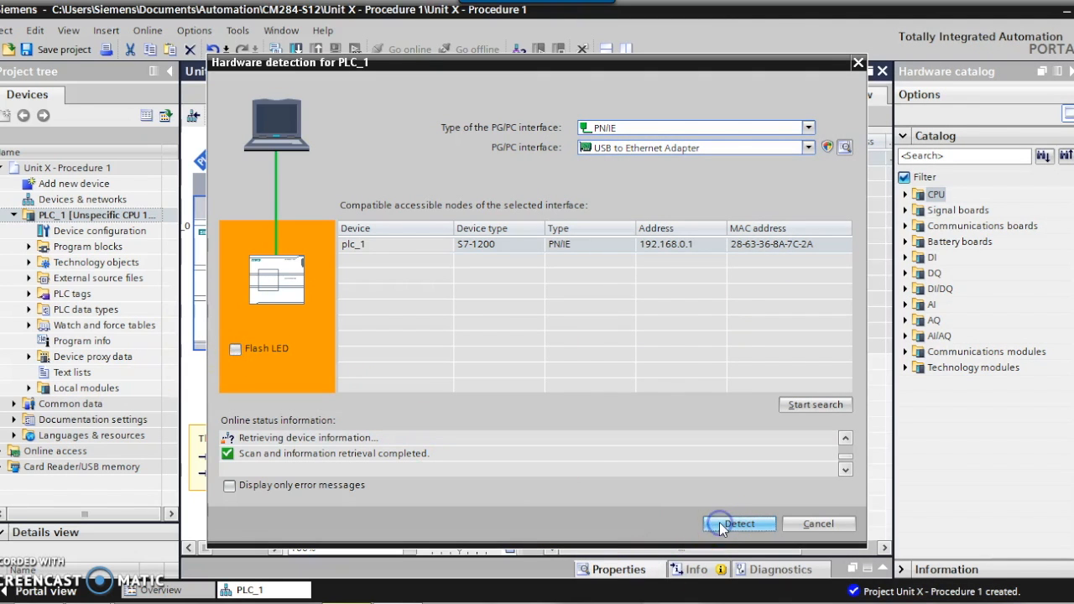
pyautogui.click(739, 524)
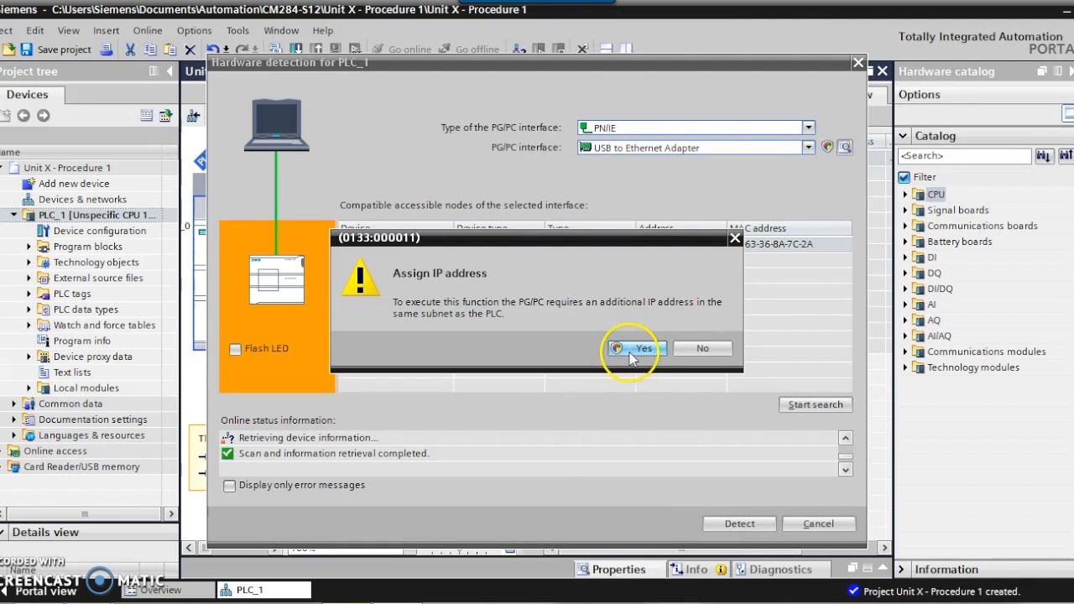
pyautogui.click(644, 349)
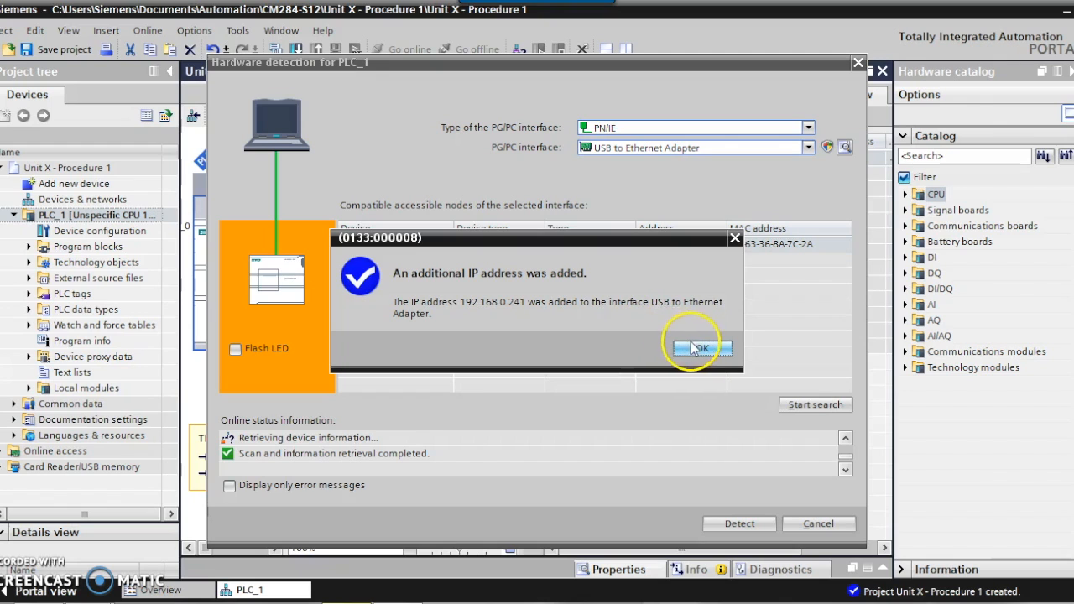
pyautogui.click(702, 348)
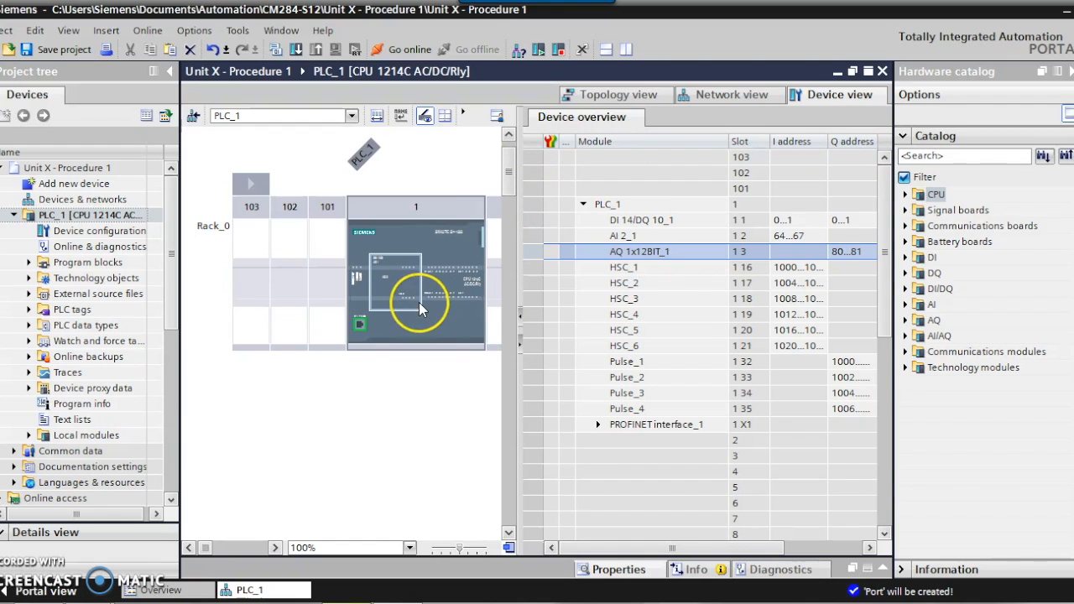
pyautogui.moveTo(444, 321)
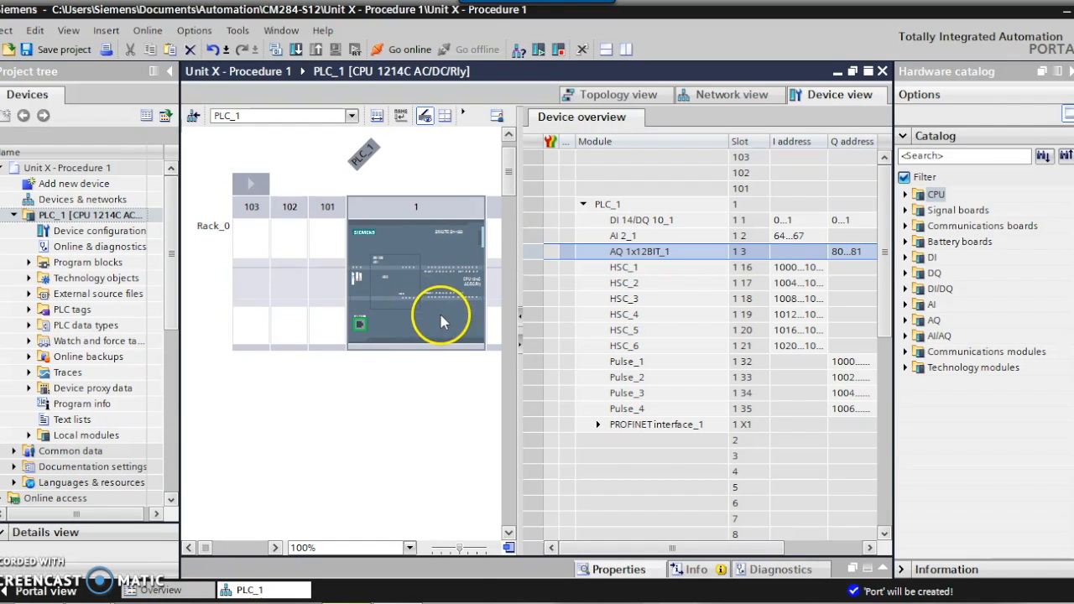
pyautogui.moveTo(460, 548)
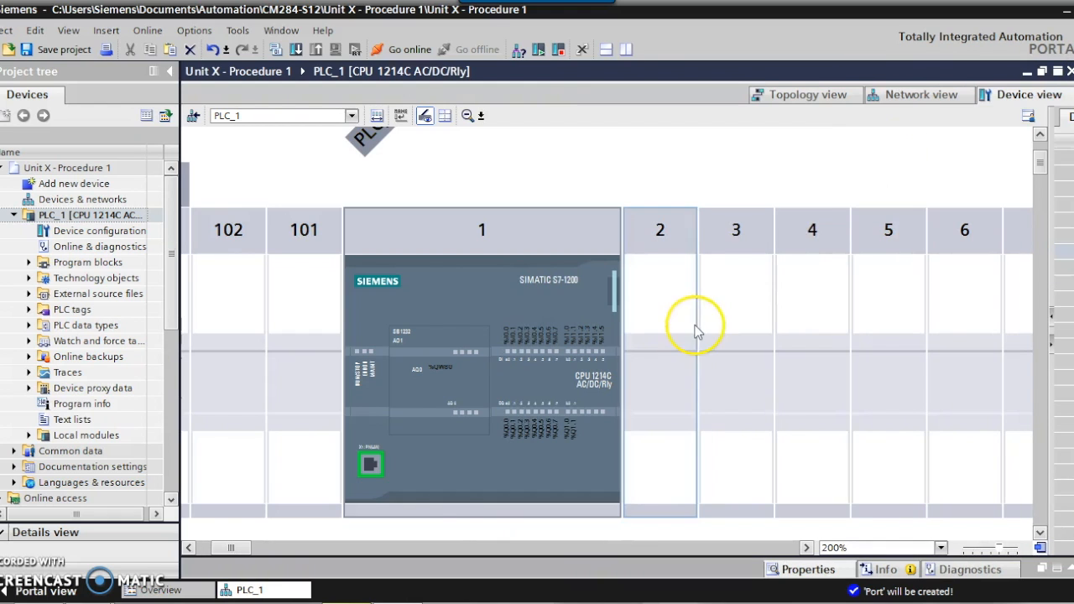
pyautogui.moveTo(999, 549)
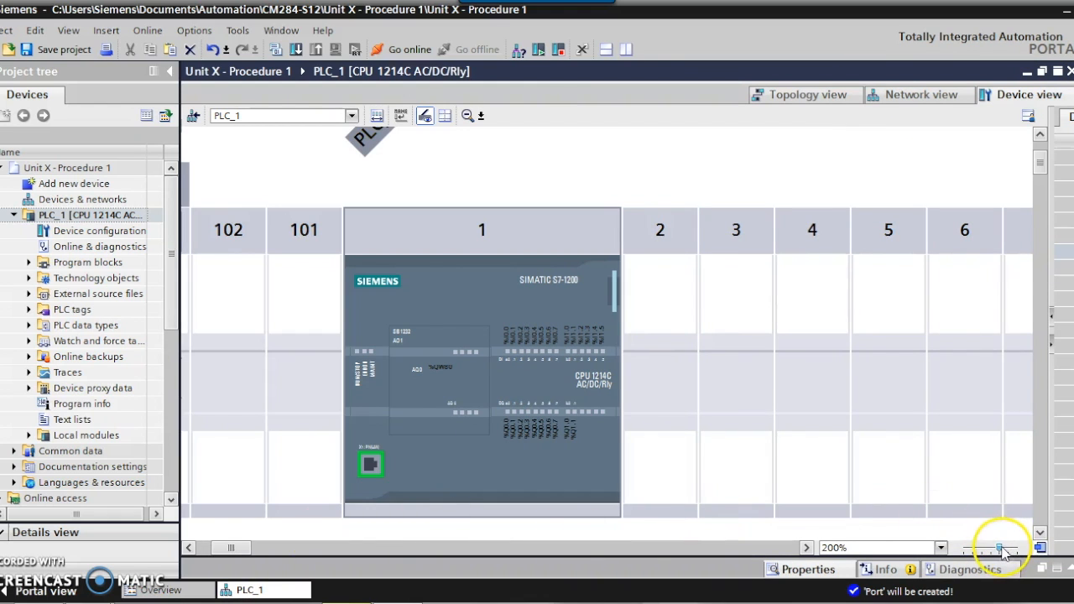
# Zoom into the CPU 1214C image to show %I0.0–%I1.5, %Q0.0–%Q1.1 and %QW80.
pyautogui.click(1002, 548)
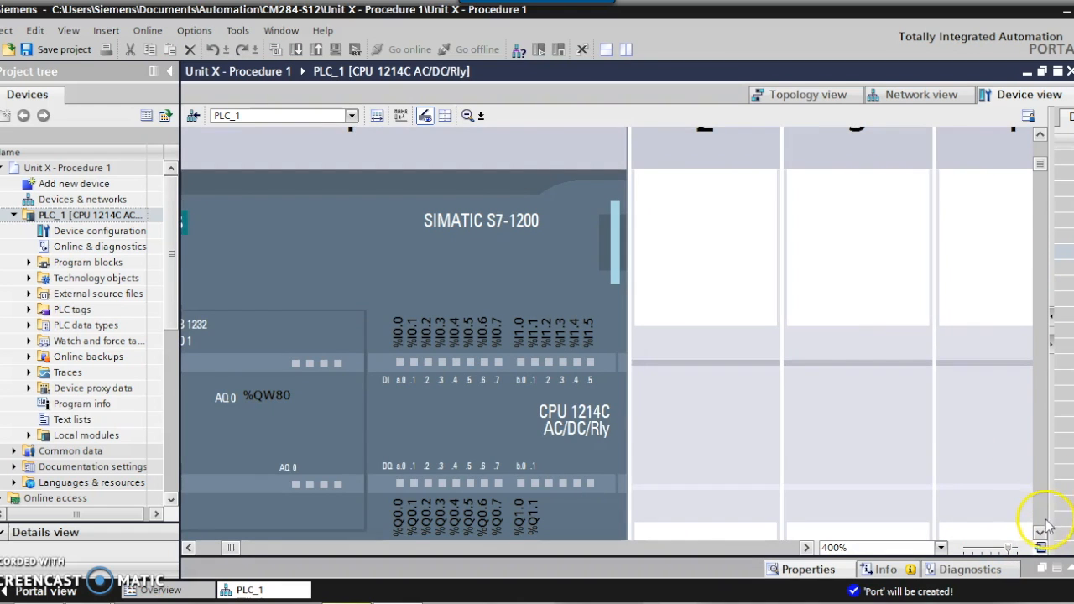
pyautogui.scroll(-3)
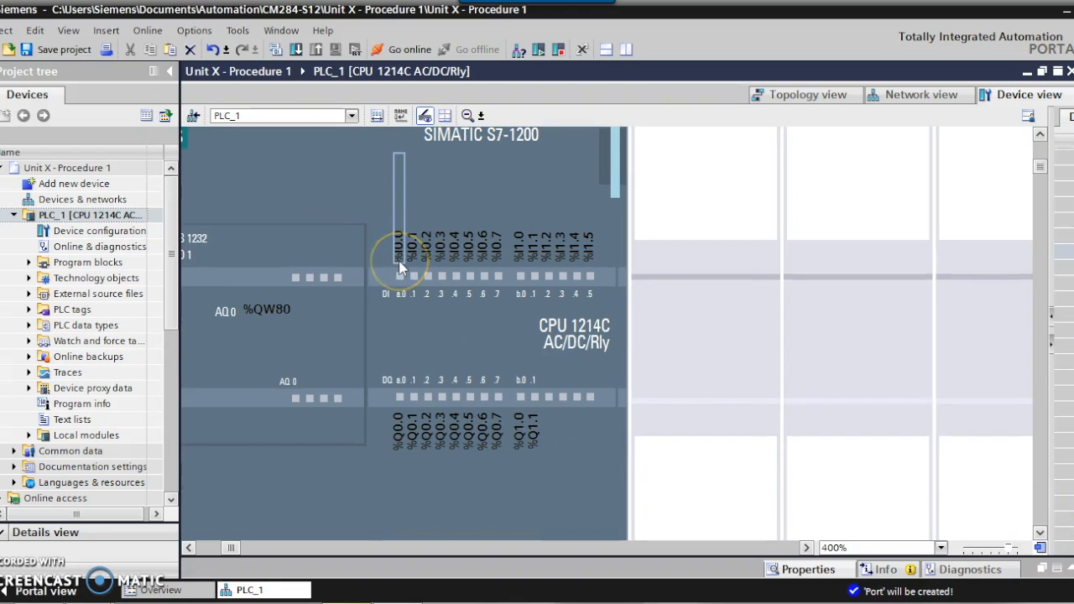
pyautogui.moveTo(401, 273)
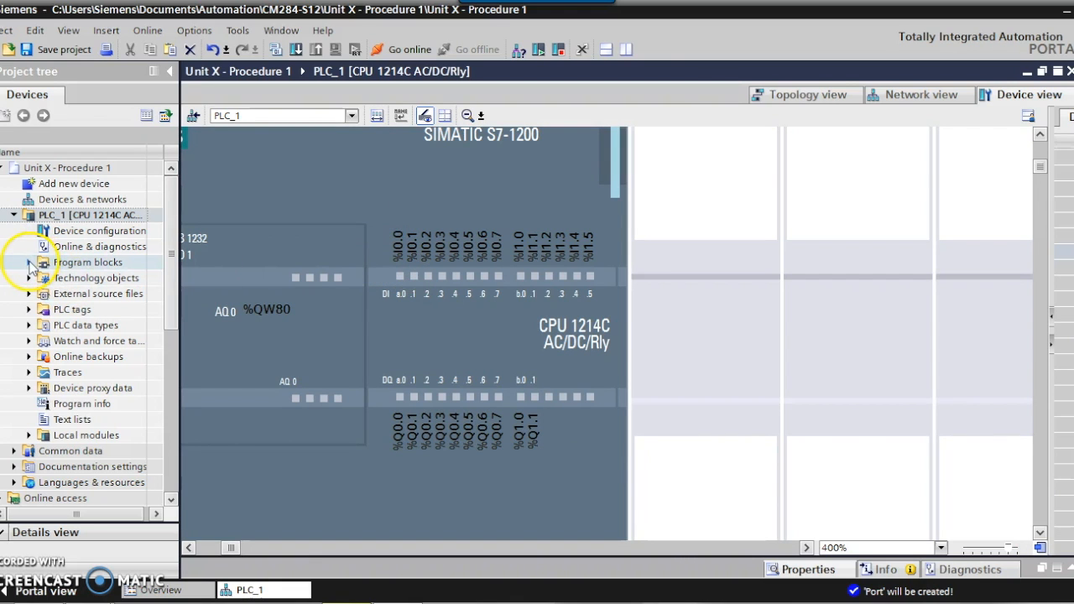
# Expand Program blocks and open Main [OB1] to an empty Network 1.
pyautogui.click(28, 262)
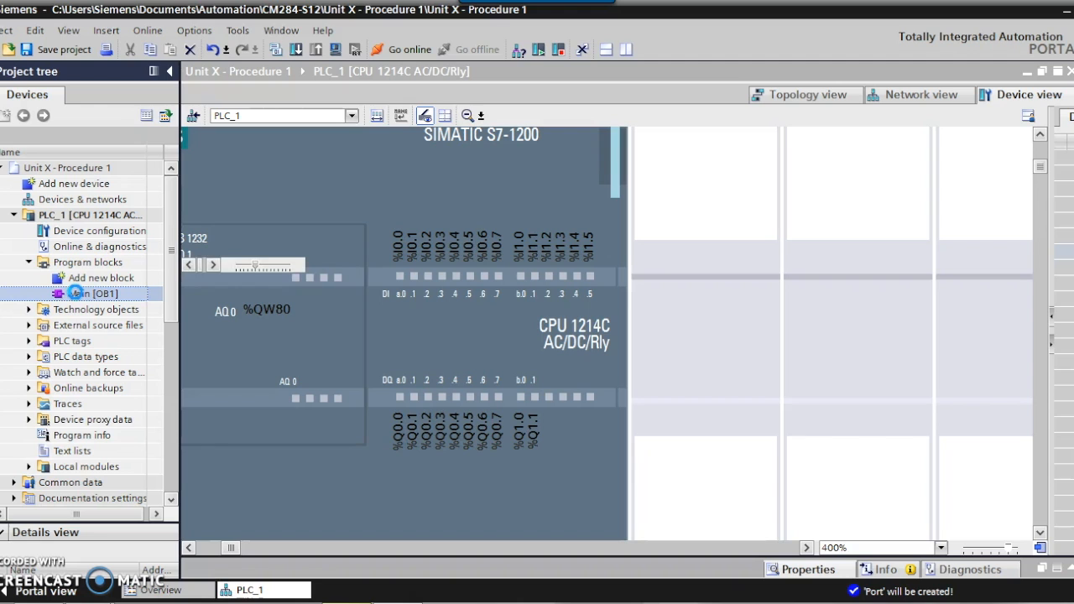
pyautogui.doubleClick(92, 294)
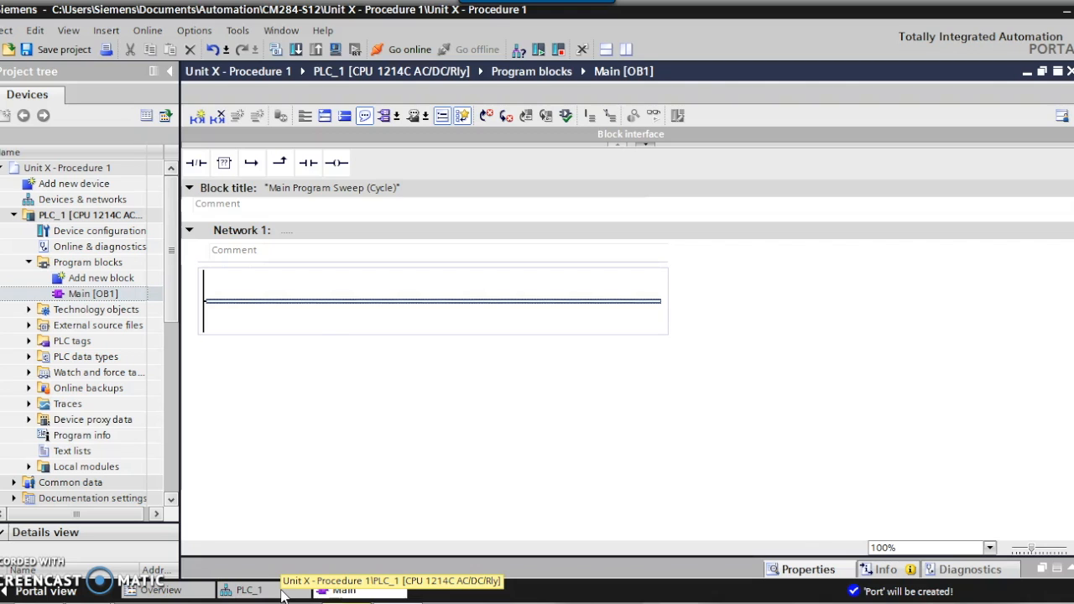
# Place two series NO contacts, a parallel NO branch contact and an output coil in Network 1.
pyautogui.click(308, 163)
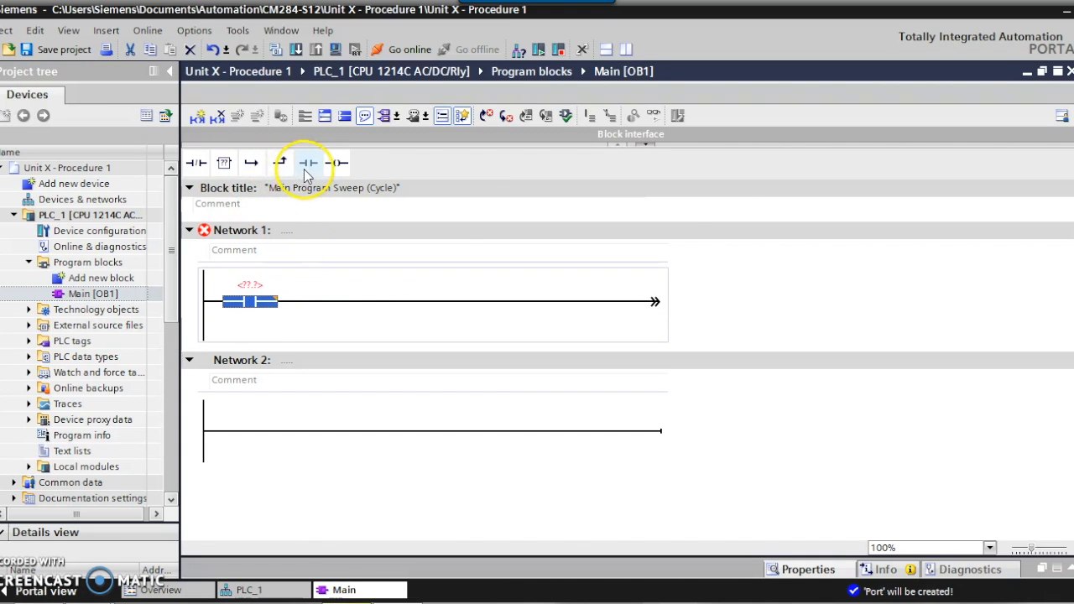
pyautogui.click(307, 163)
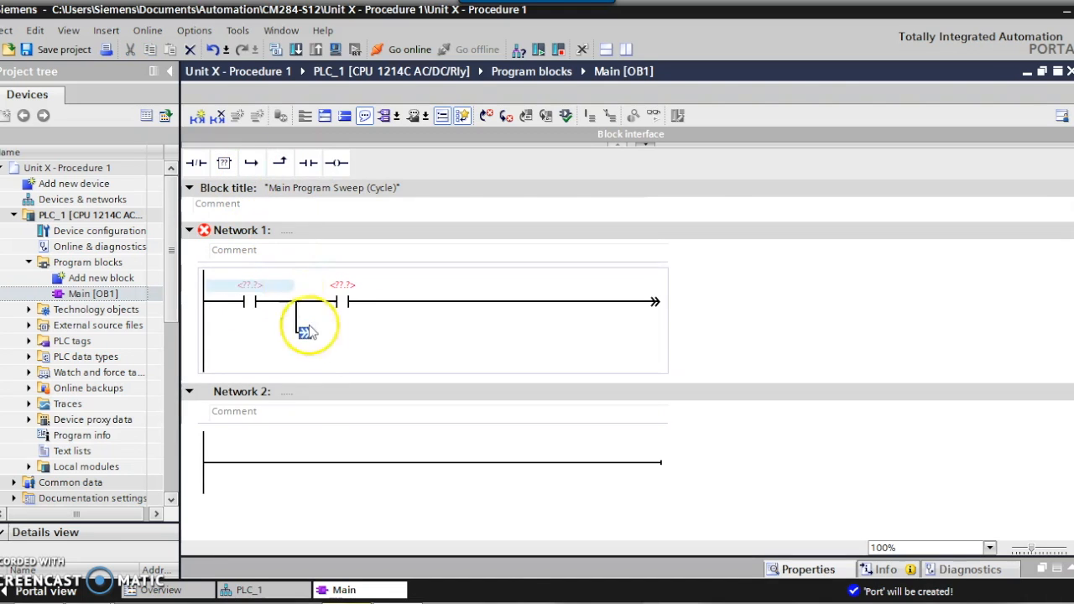
pyautogui.moveTo(305, 331); pyautogui.dragTo(409, 302)
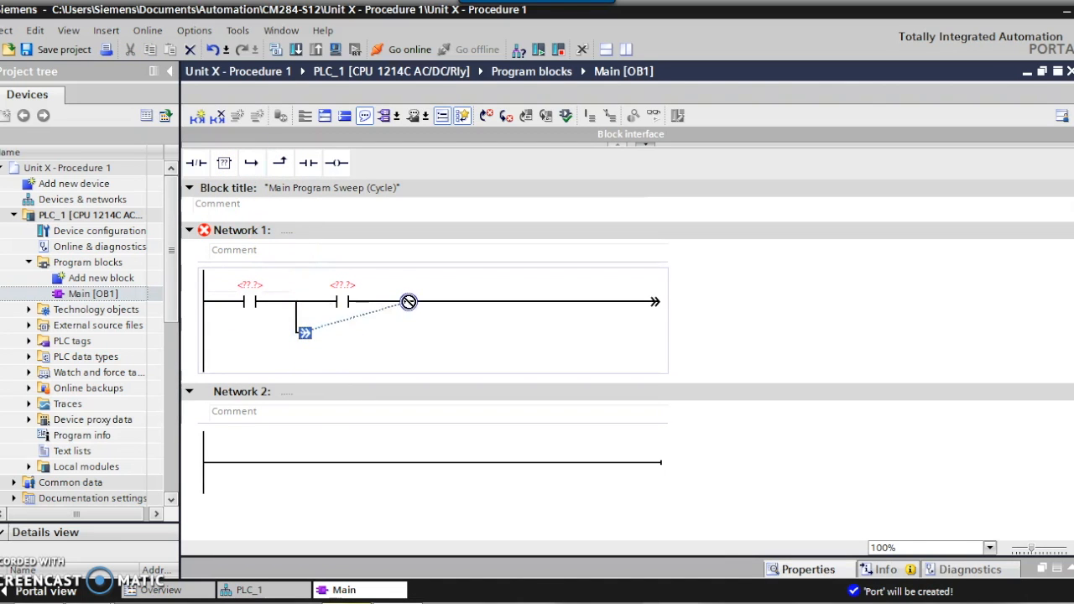
pyautogui.moveTo(307, 163)
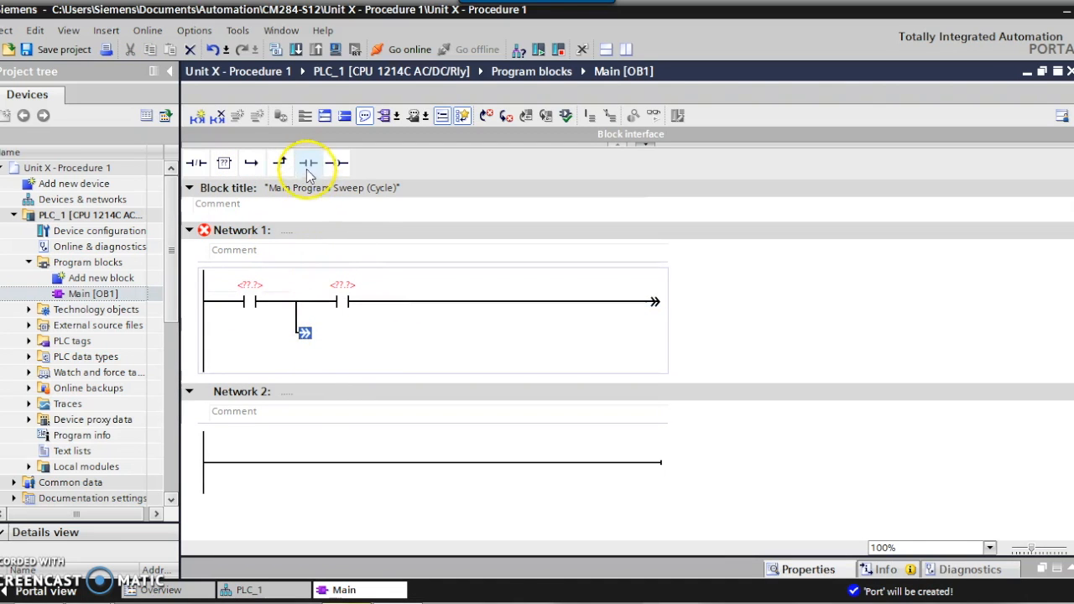
pyautogui.click(308, 163)
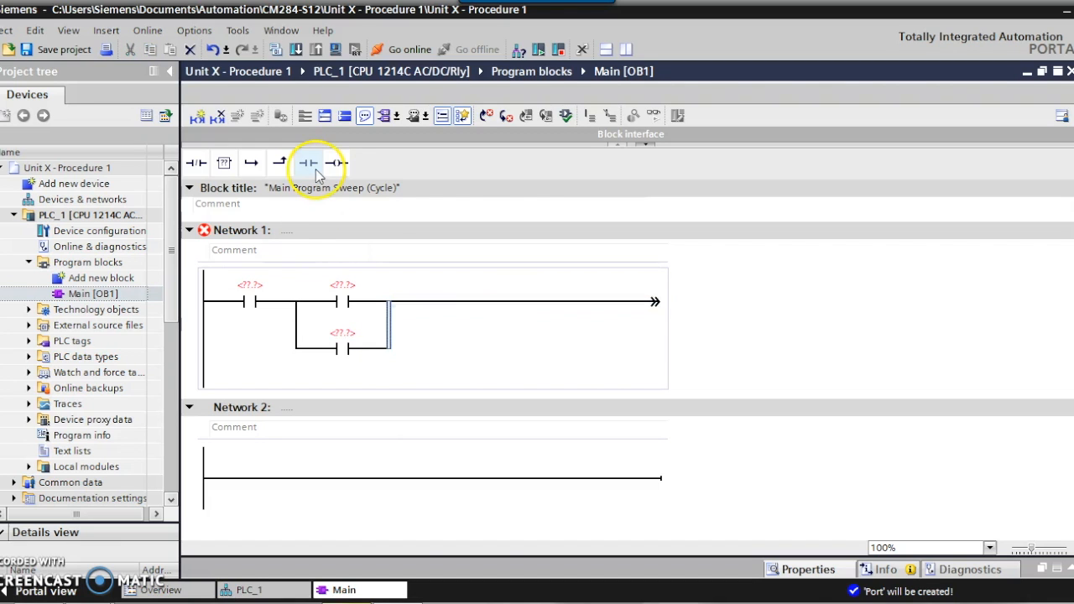
pyautogui.click(330, 163)
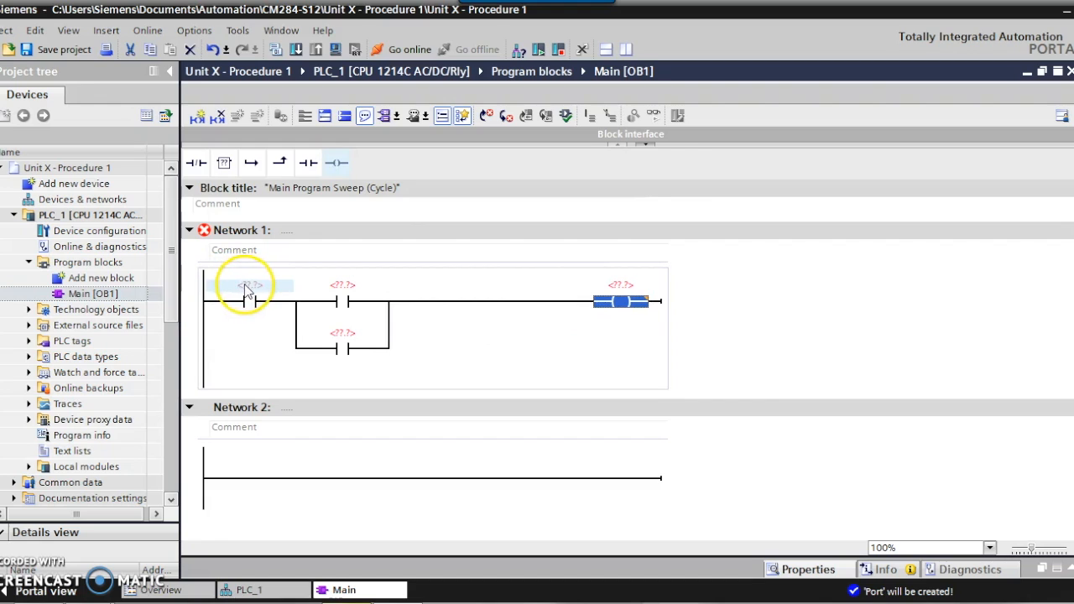
pyautogui.click(249, 286)
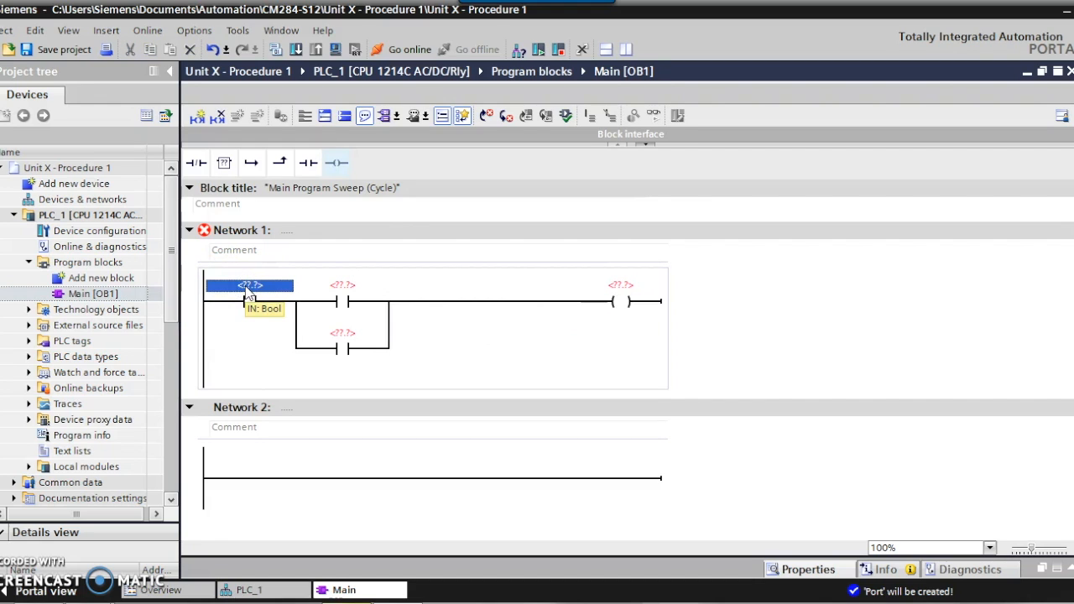